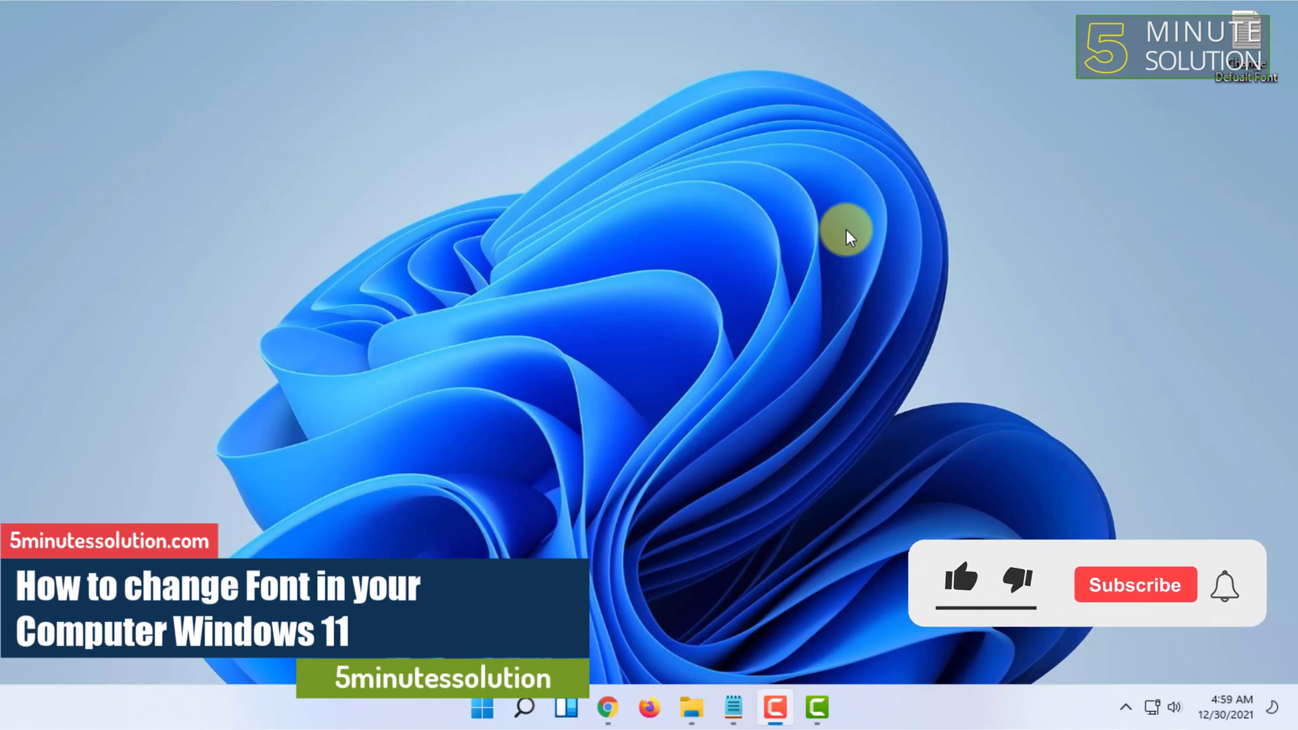
# Open the Change Defualt Font script from the desktop and jump to its last line.
pyautogui.click(961, 585)
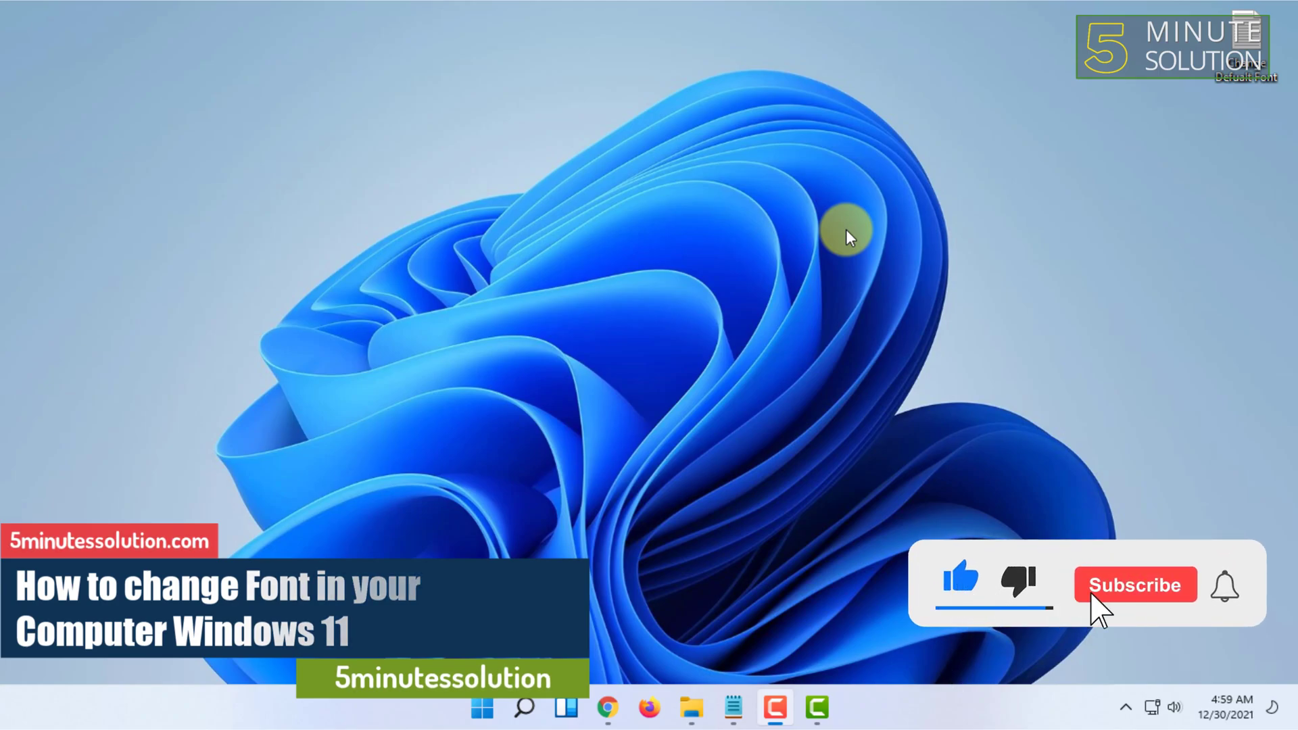
pyautogui.click(1136, 586)
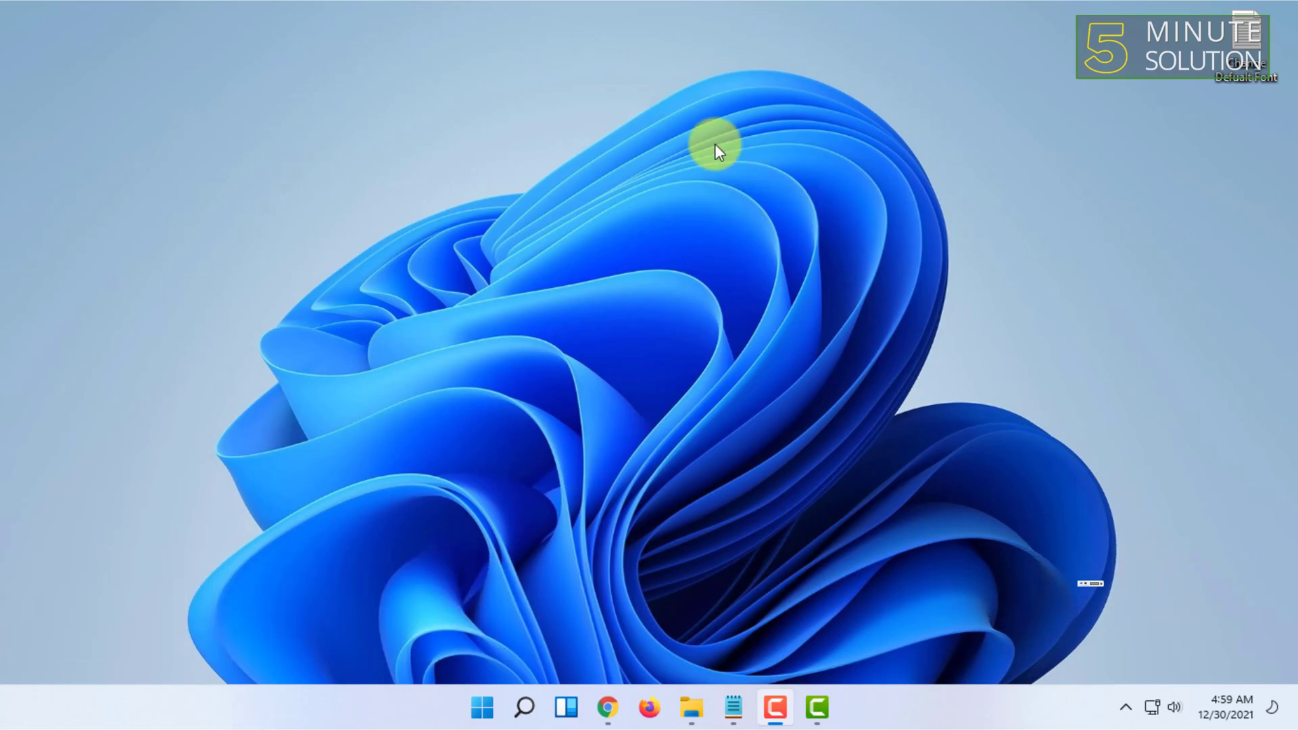
pyautogui.moveTo(485, 591)
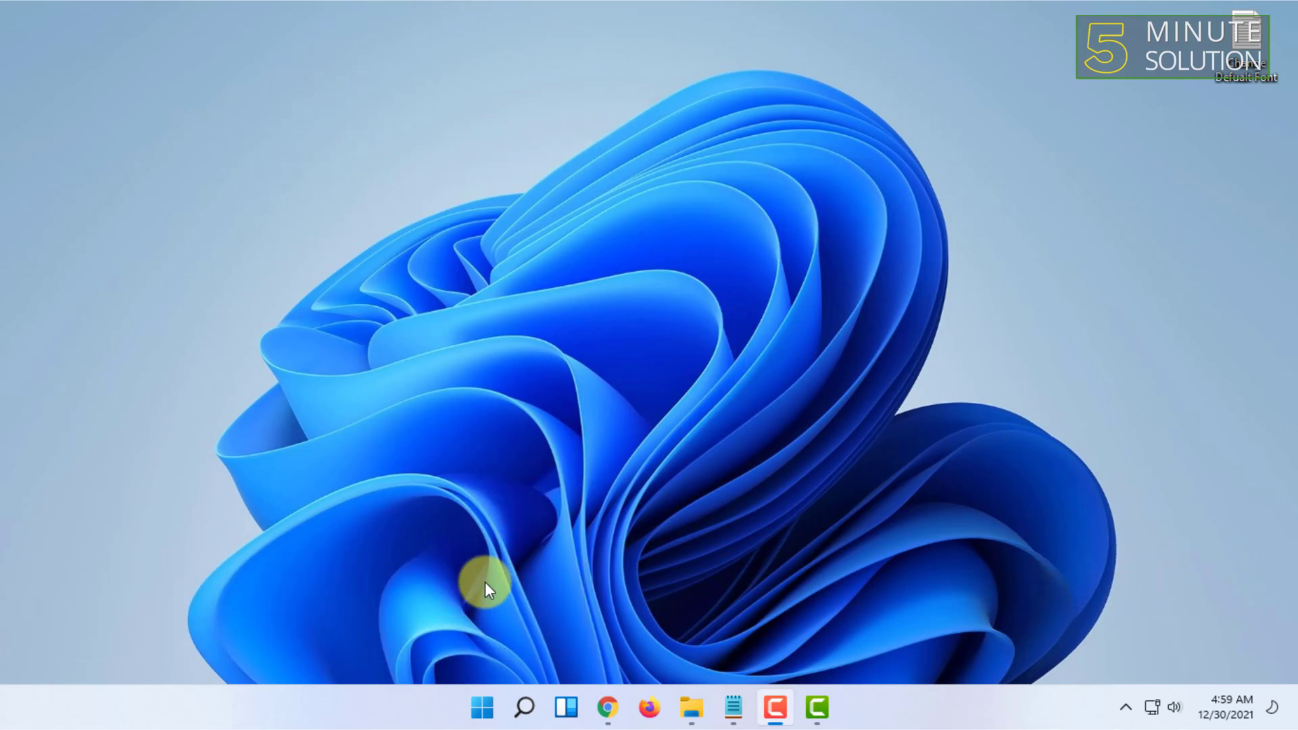
pyautogui.moveTo(1177, 700)
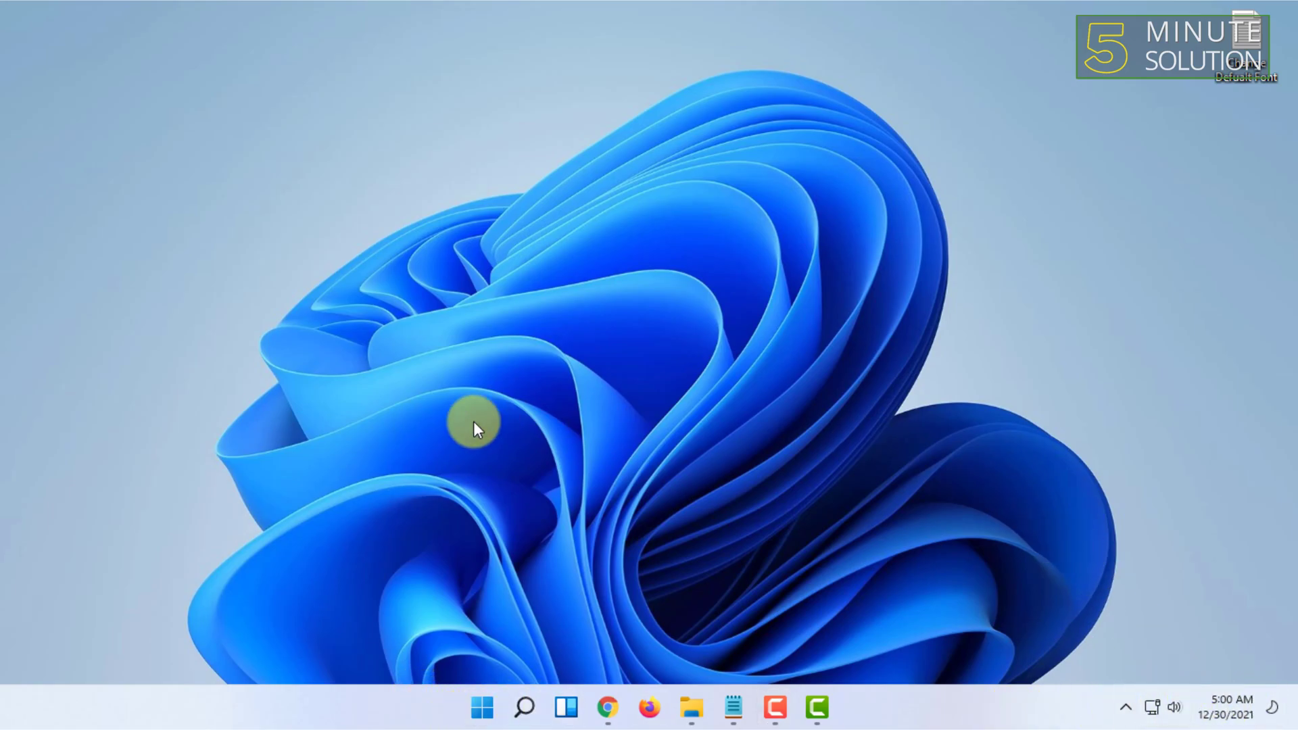
pyautogui.moveTo(1120, 132)
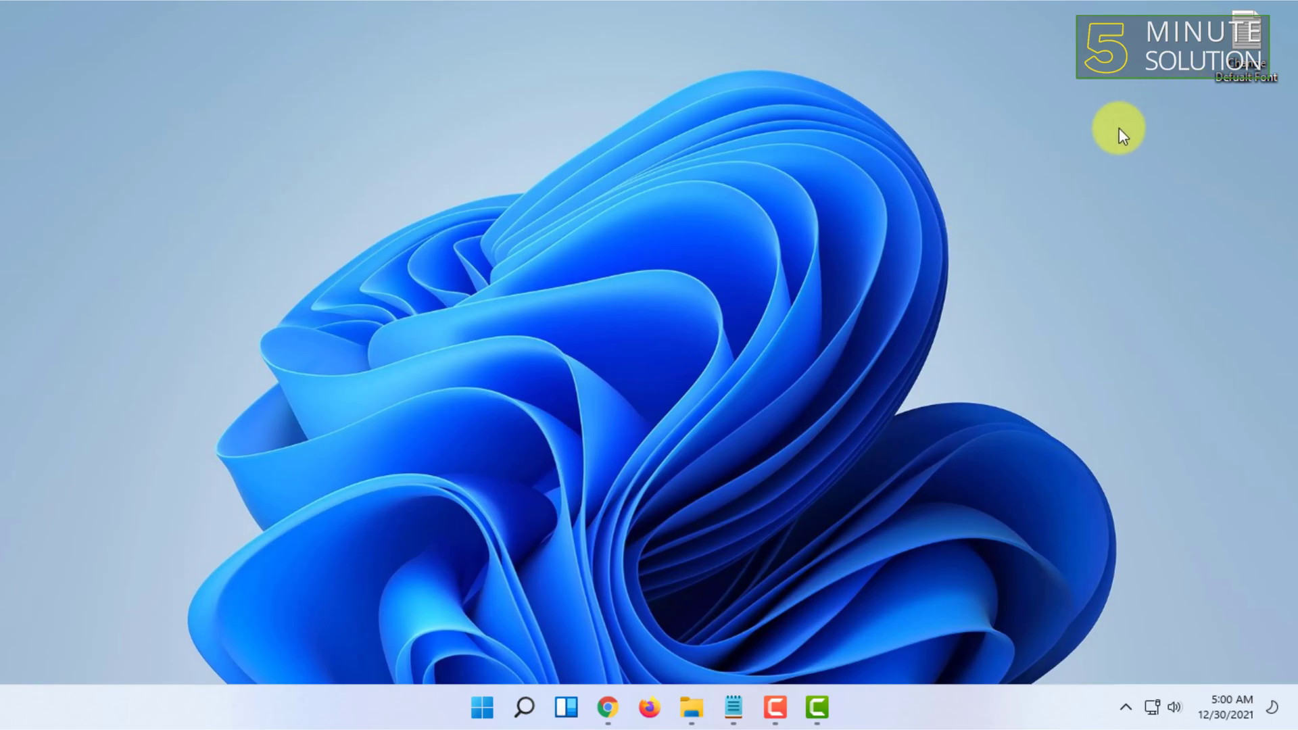
pyautogui.moveTo(1249, 78)
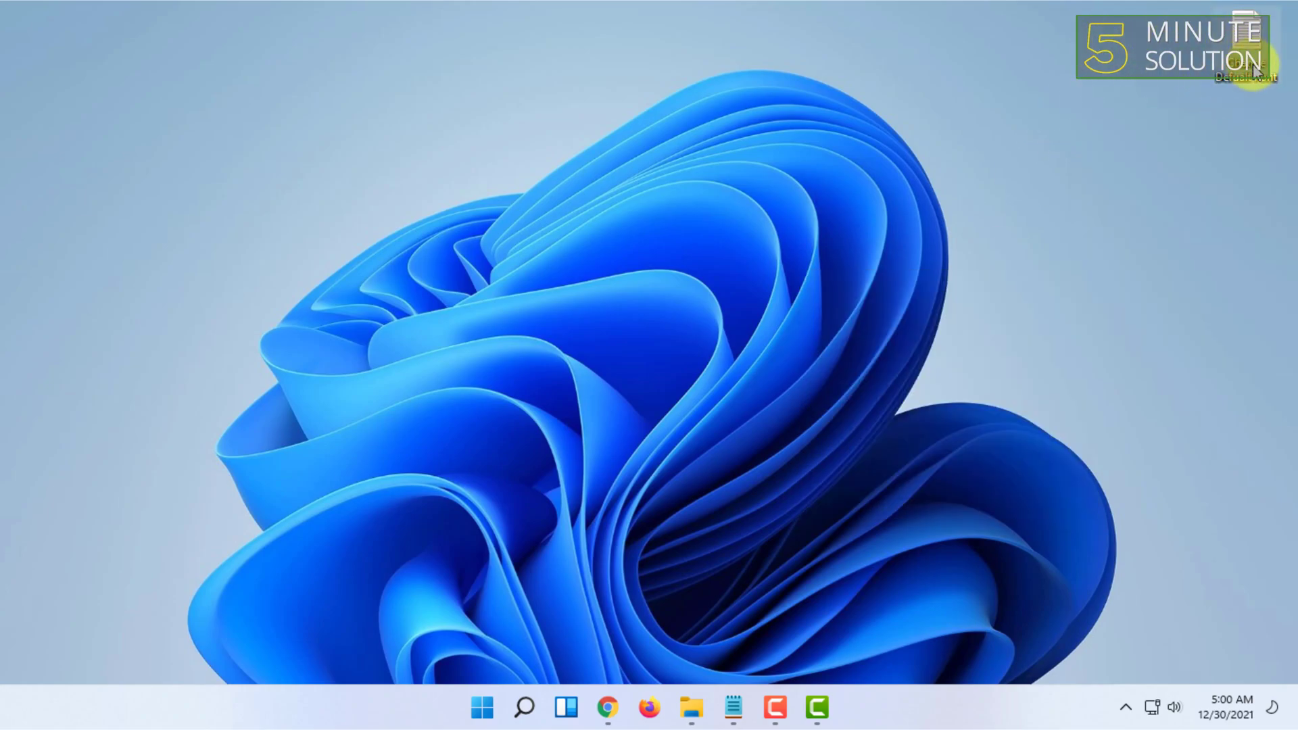
pyautogui.click(730, 706)
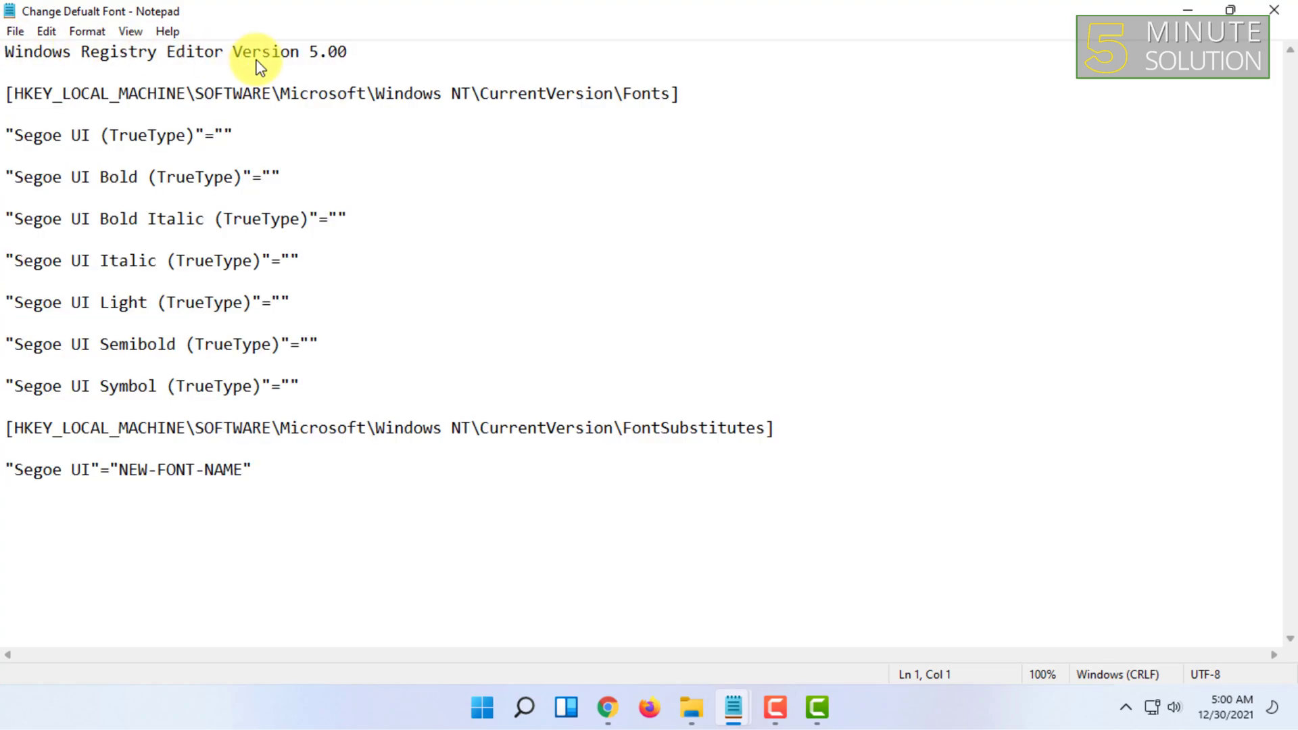
pyautogui.press('ctrl+a')
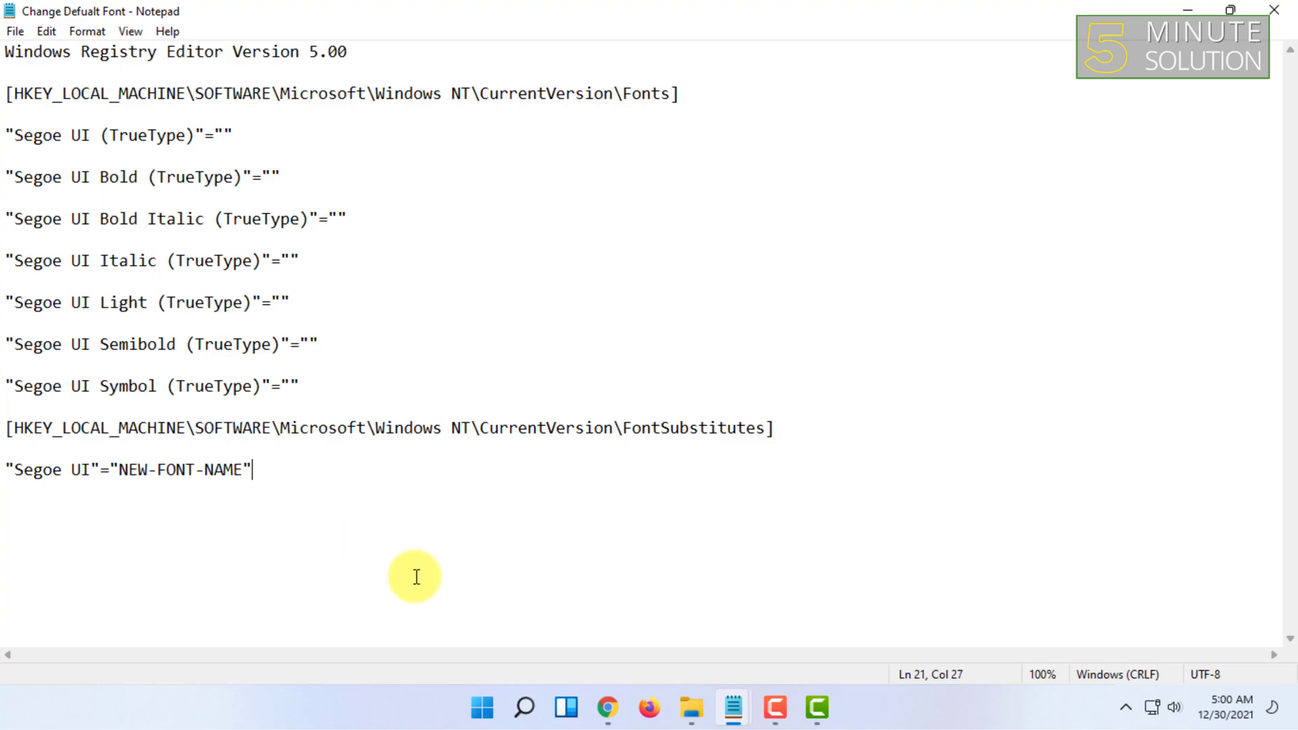
pyautogui.moveTo(622, 357)
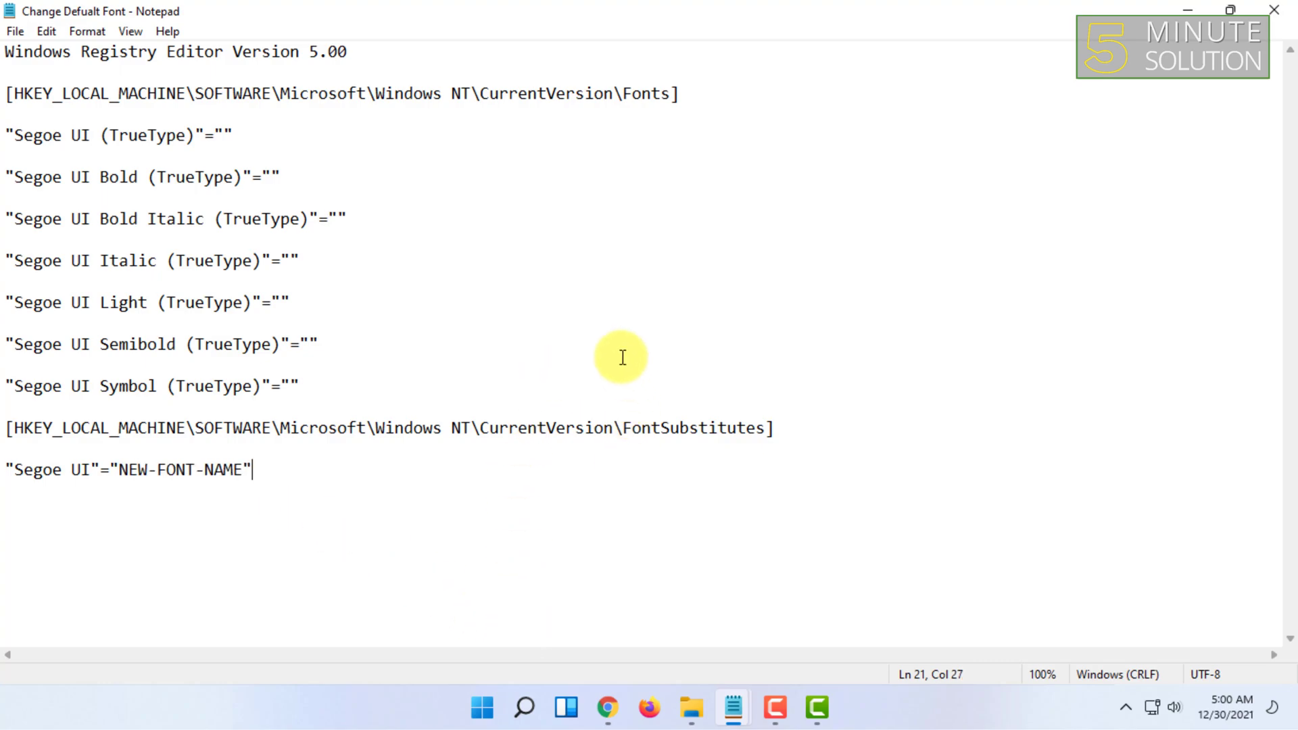
pyautogui.moveTo(519, 349)
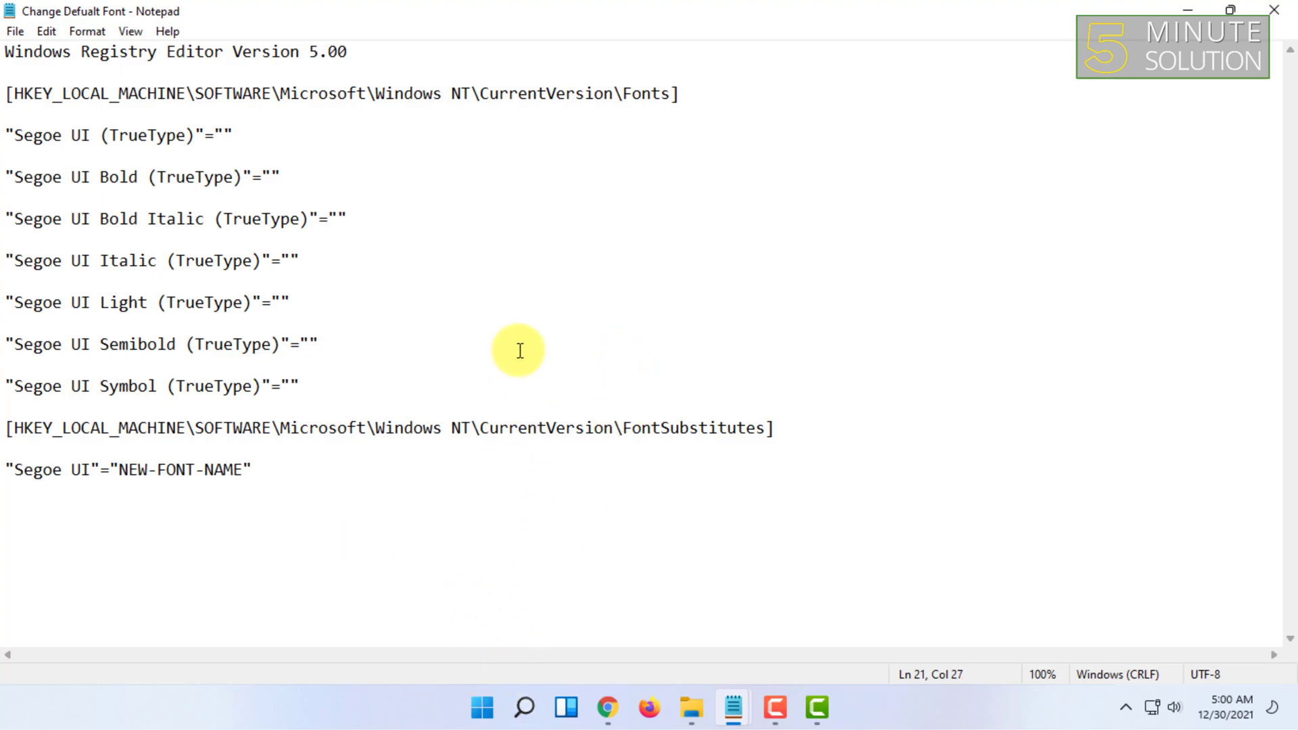
pyautogui.moveTo(517, 409)
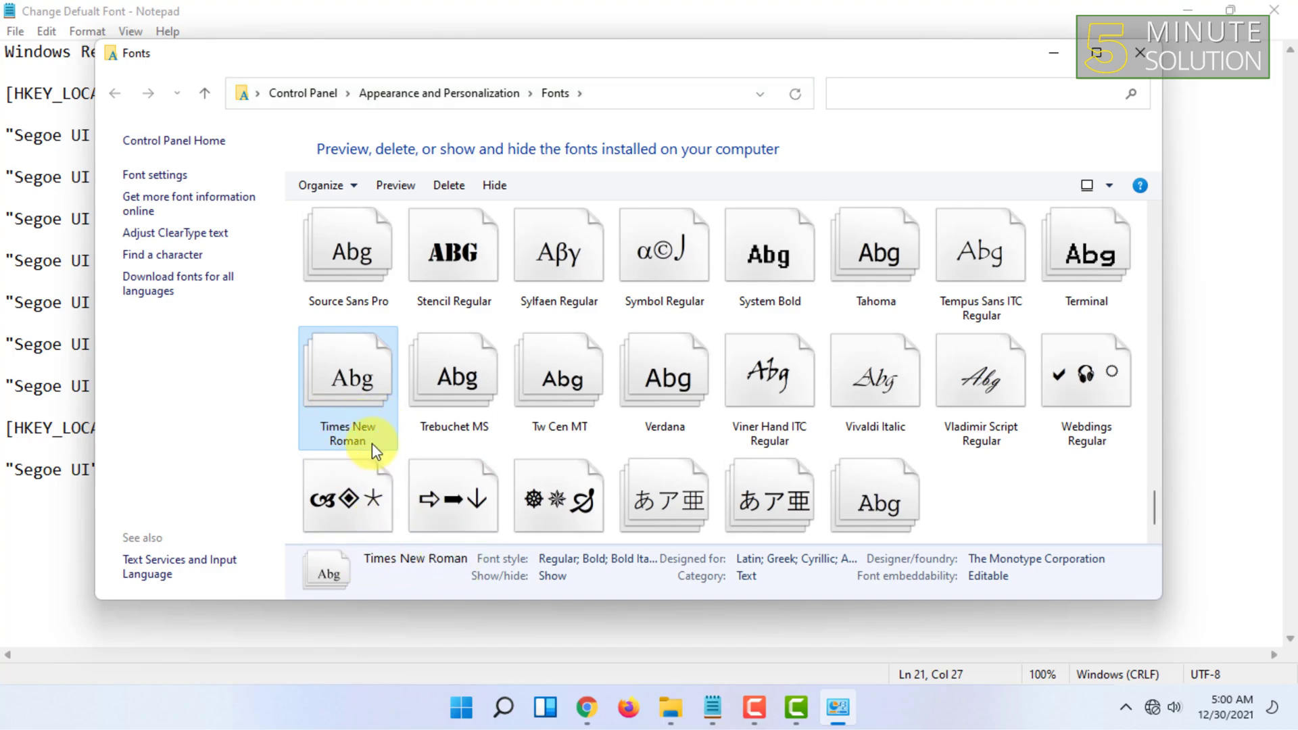
pyautogui.moveTo(563, 68)
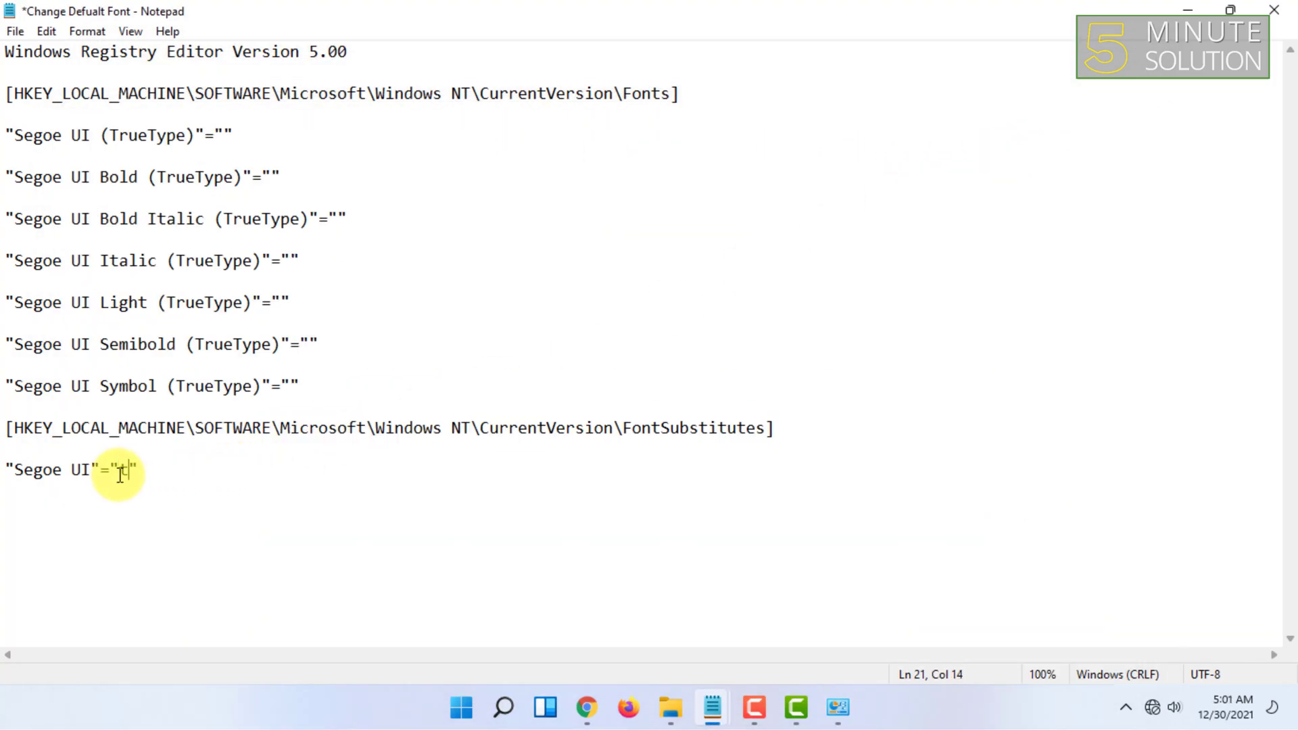
# Fill the empty font value on the last line with Times New Roman, correcting typos.
pyautogui.write('imes Name')
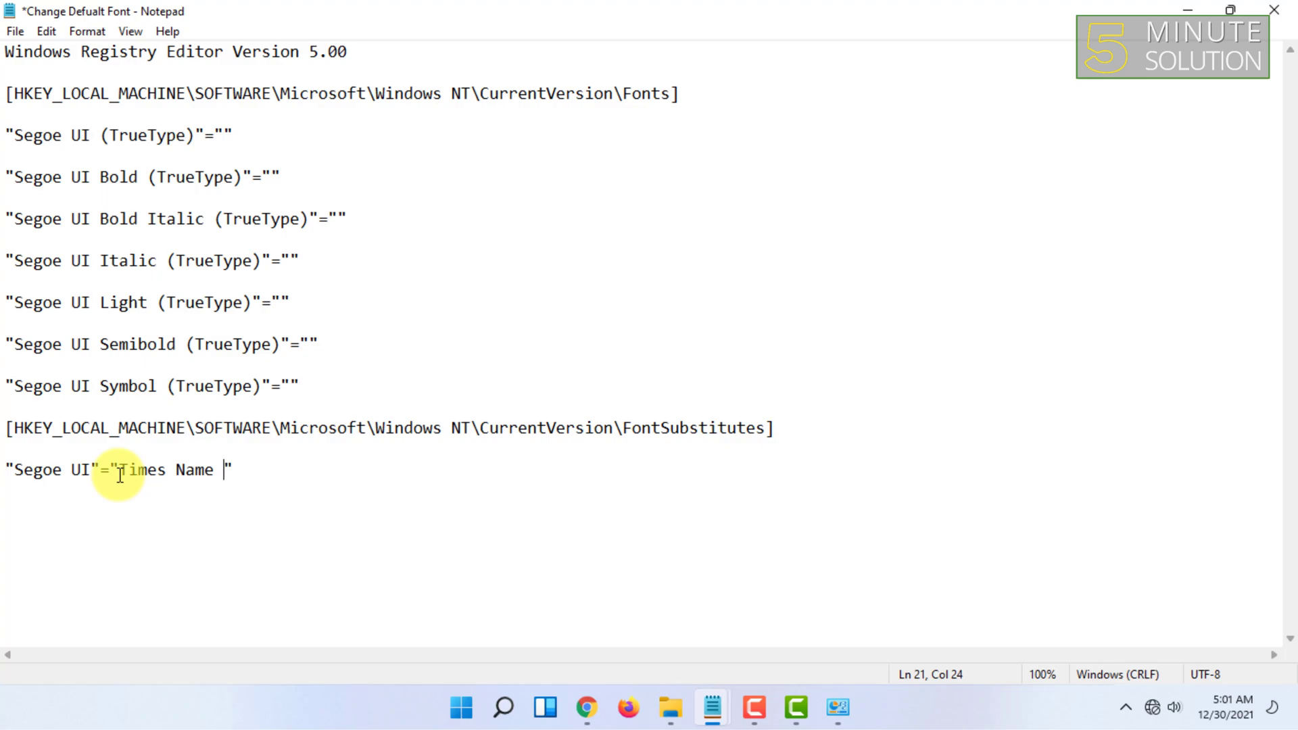
pyautogui.write('ROman')
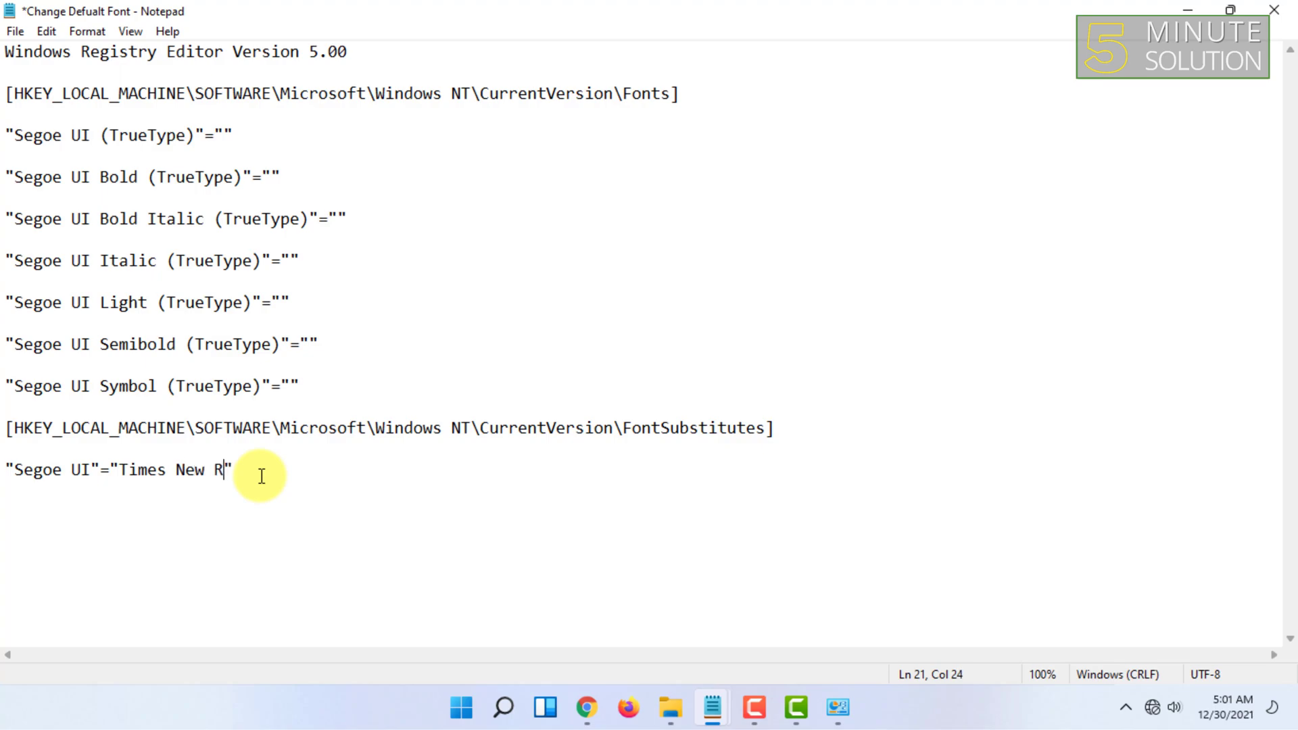
pyautogui.write('omann')
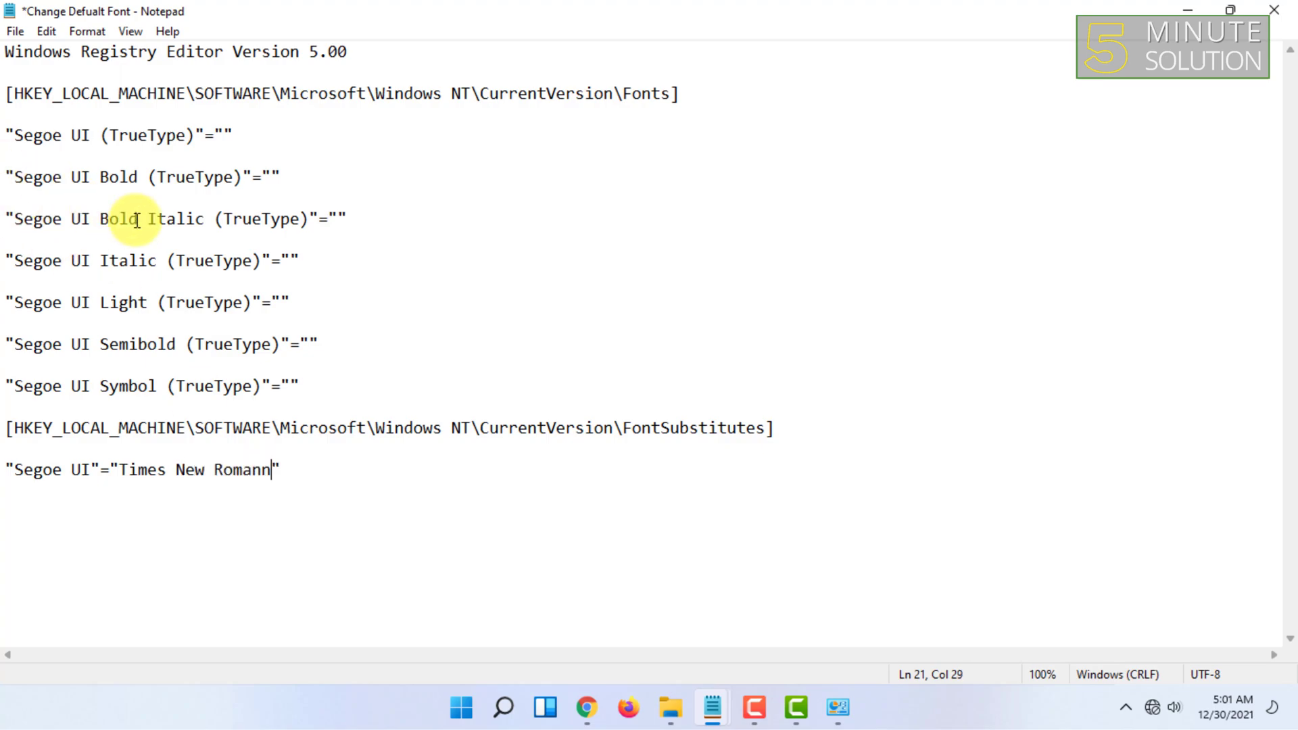
pyautogui.click(19, 32)
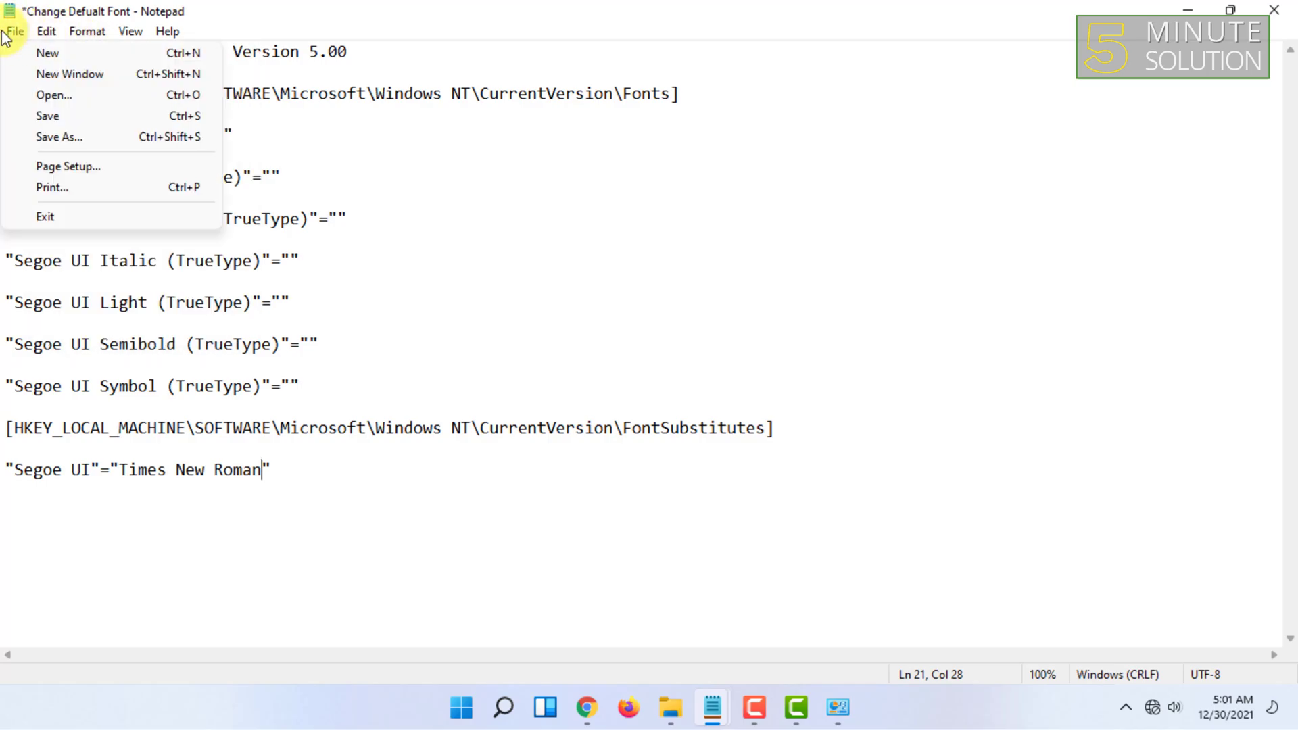
# Save the script to the desktop as Change Defualt Font.reg with All Files type.
pyautogui.click(60, 138)
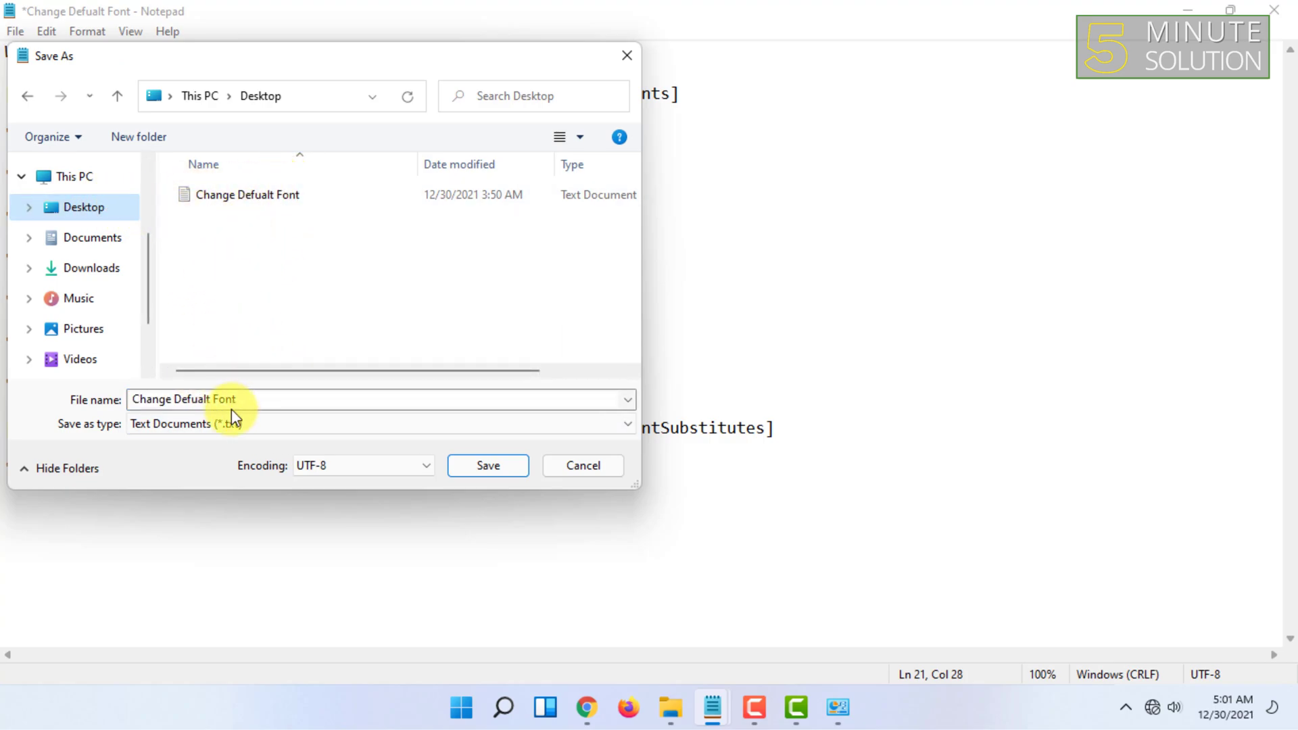
pyautogui.doubleClick(223, 399)
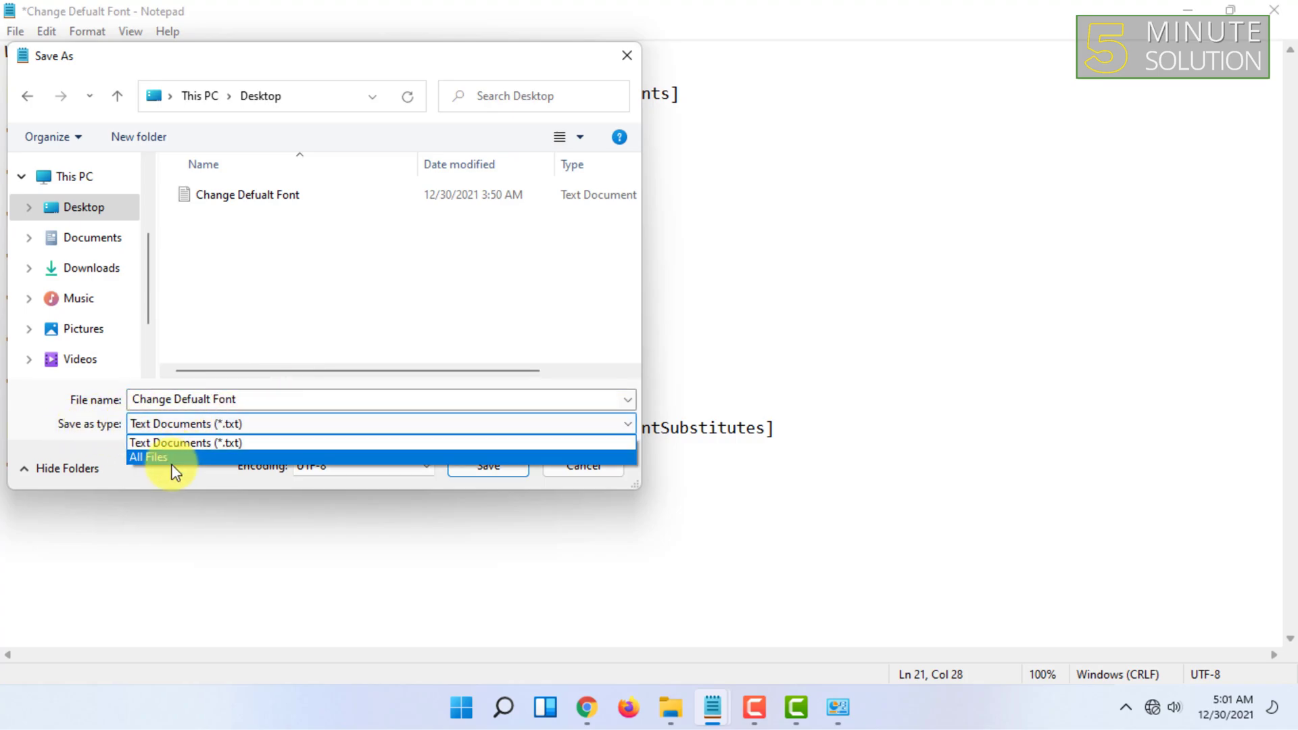
pyautogui.click(149, 458)
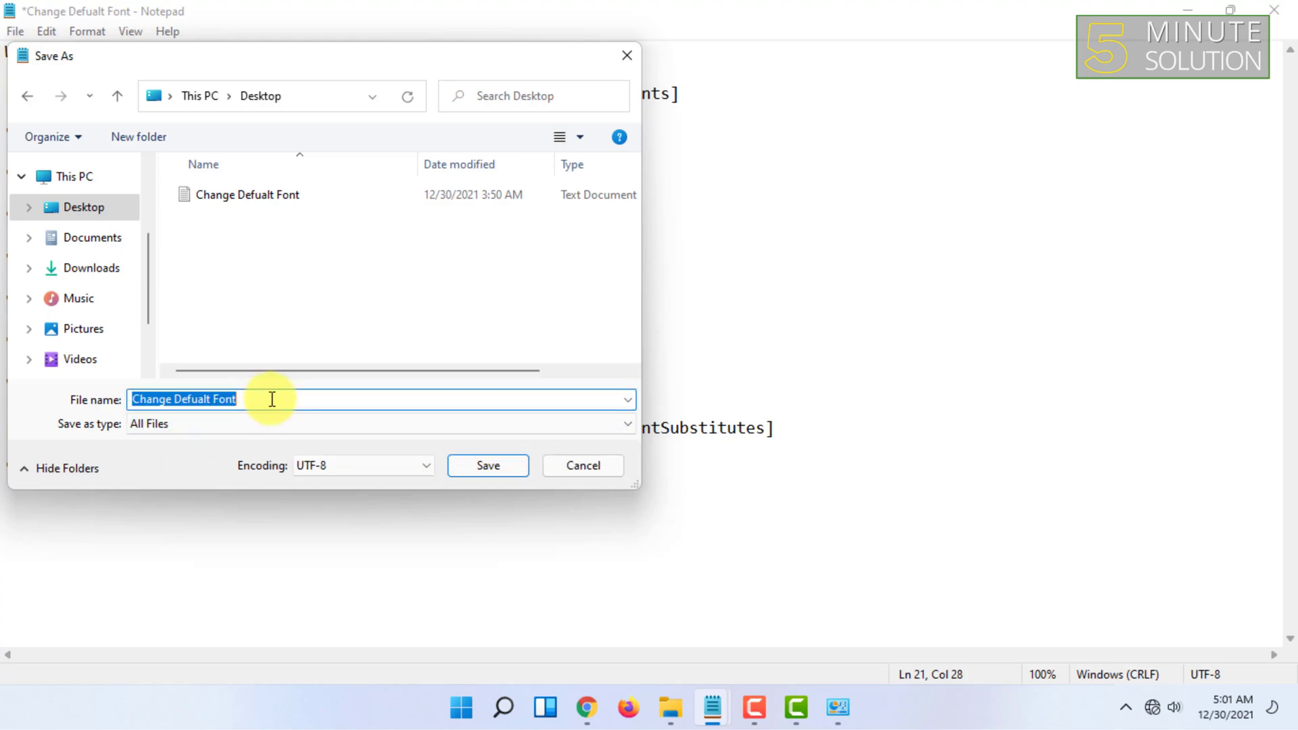
pyautogui.click(272, 399)
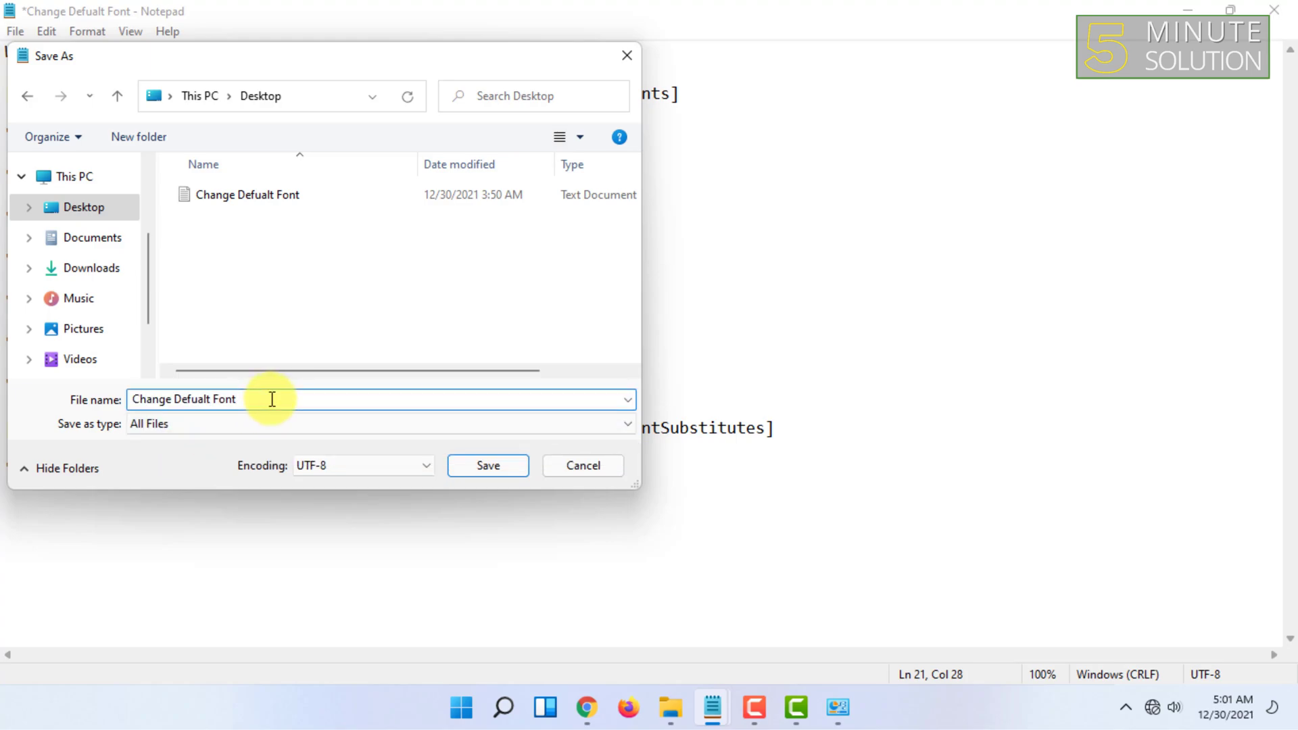
pyautogui.write('.reg')
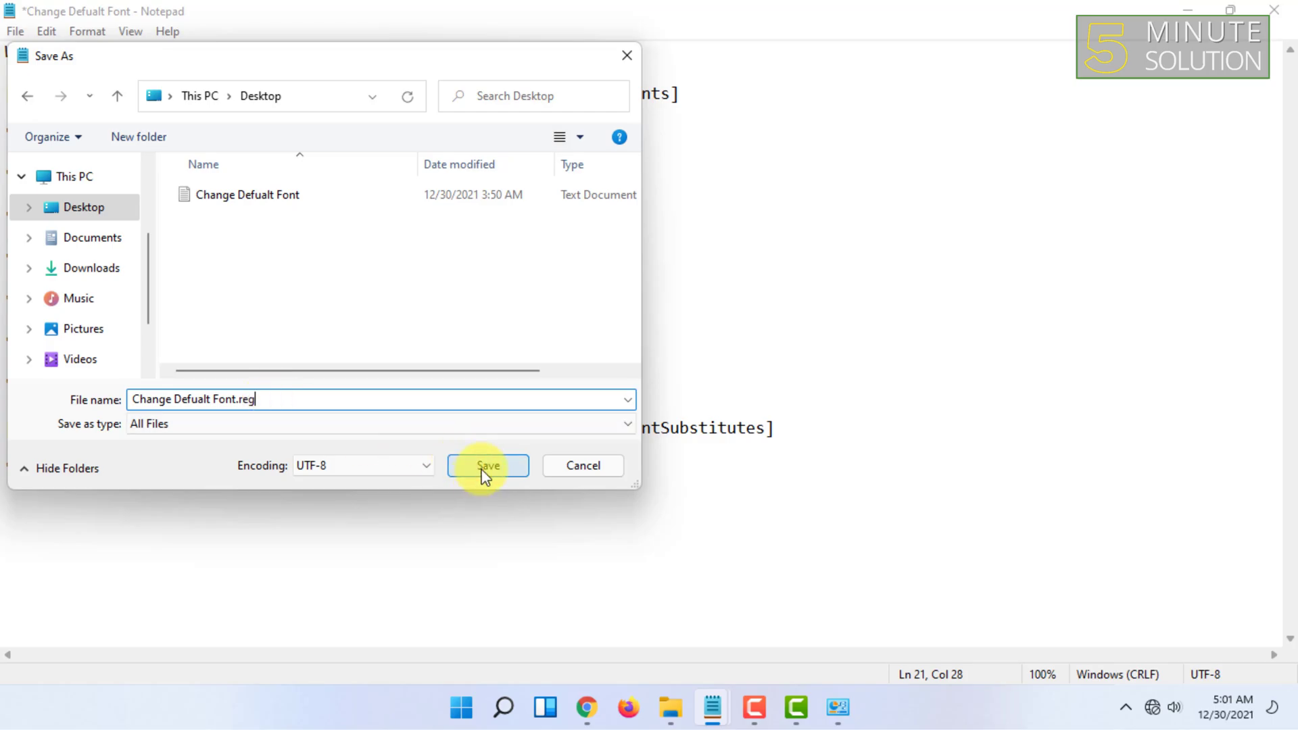
pyautogui.click(488, 465)
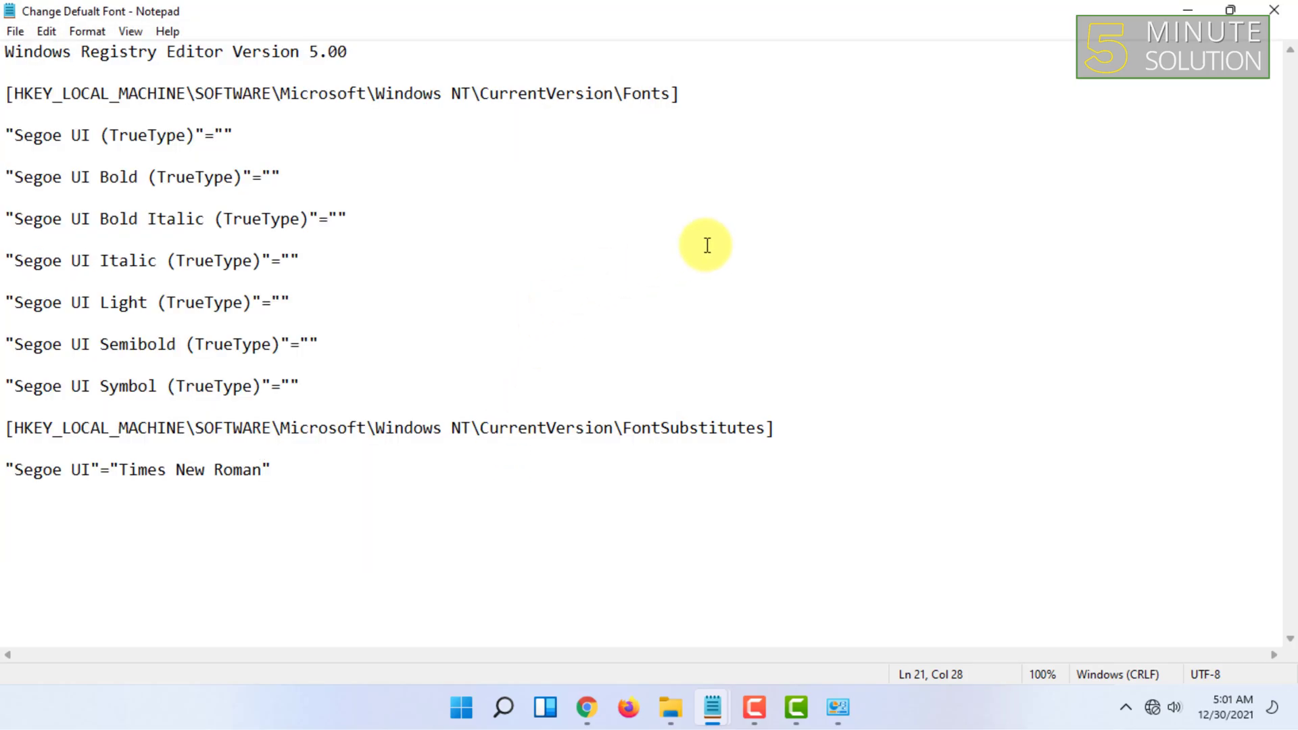
pyautogui.moveTo(1114, 33)
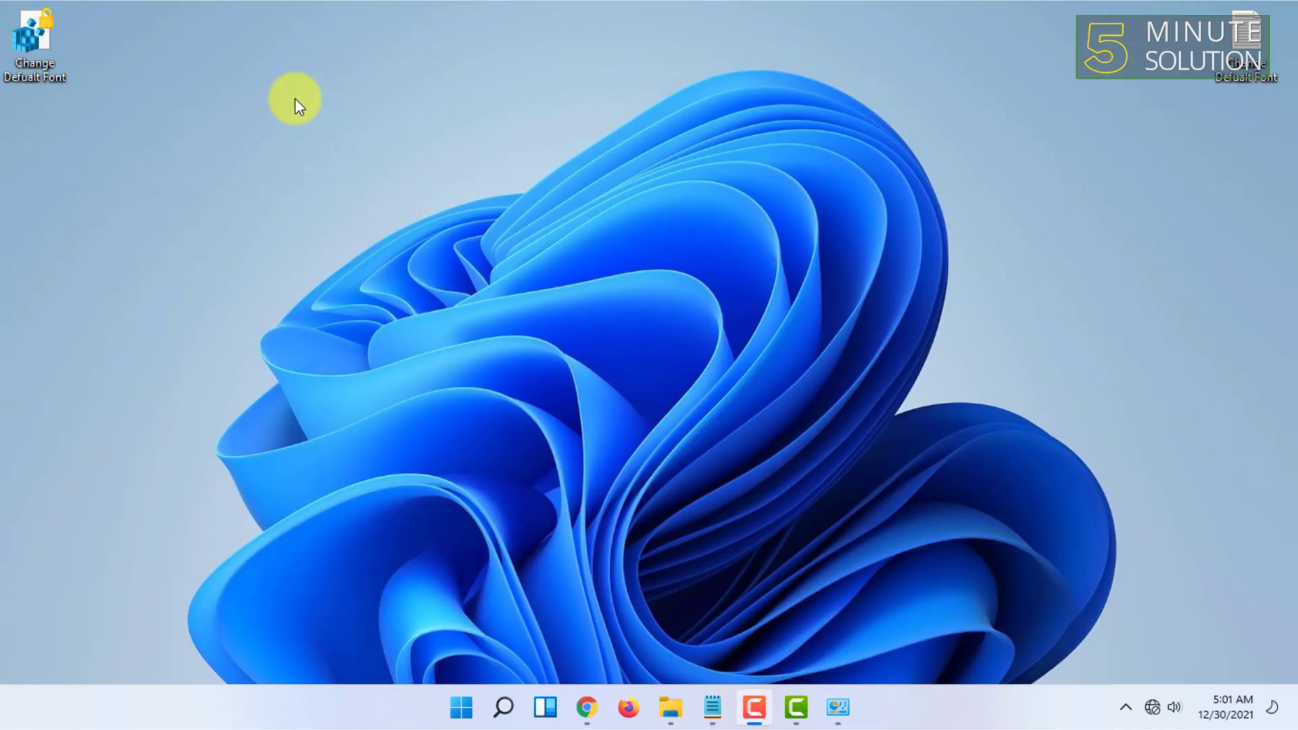
pyautogui.moveTo(154, 55)
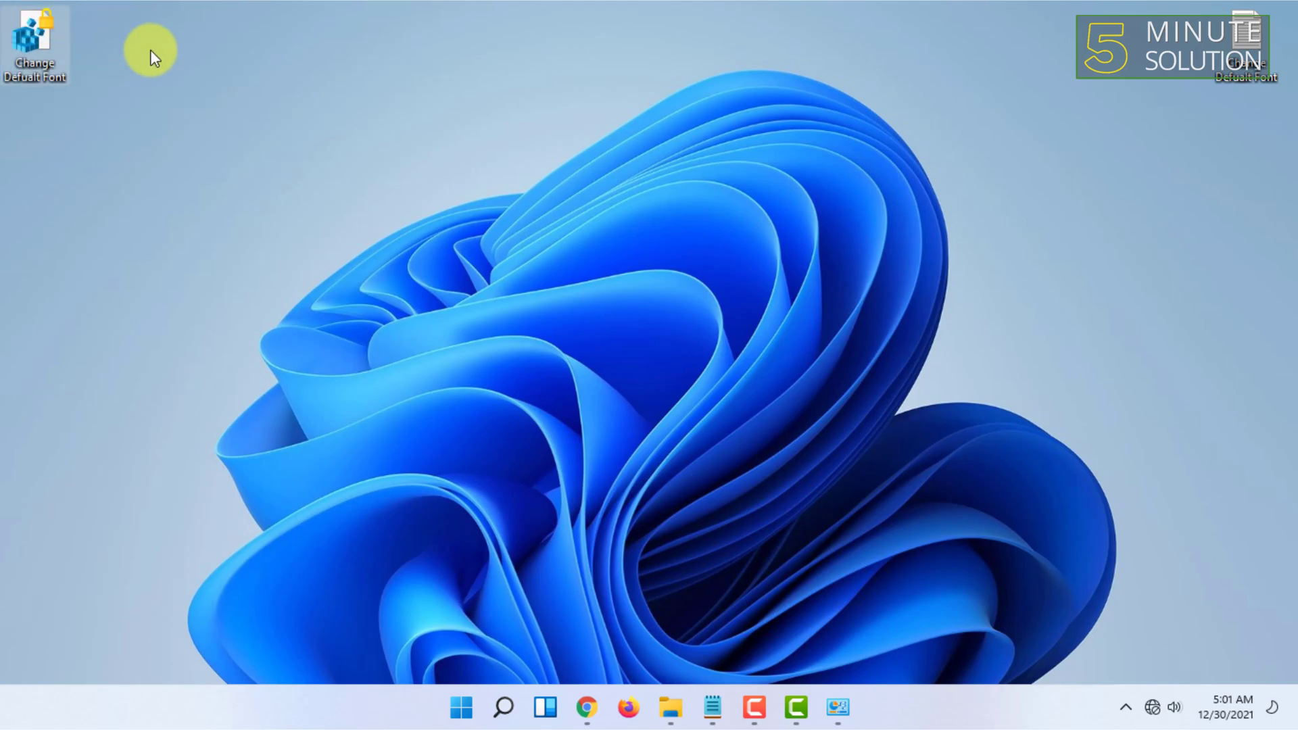
pyautogui.moveTo(41, 49)
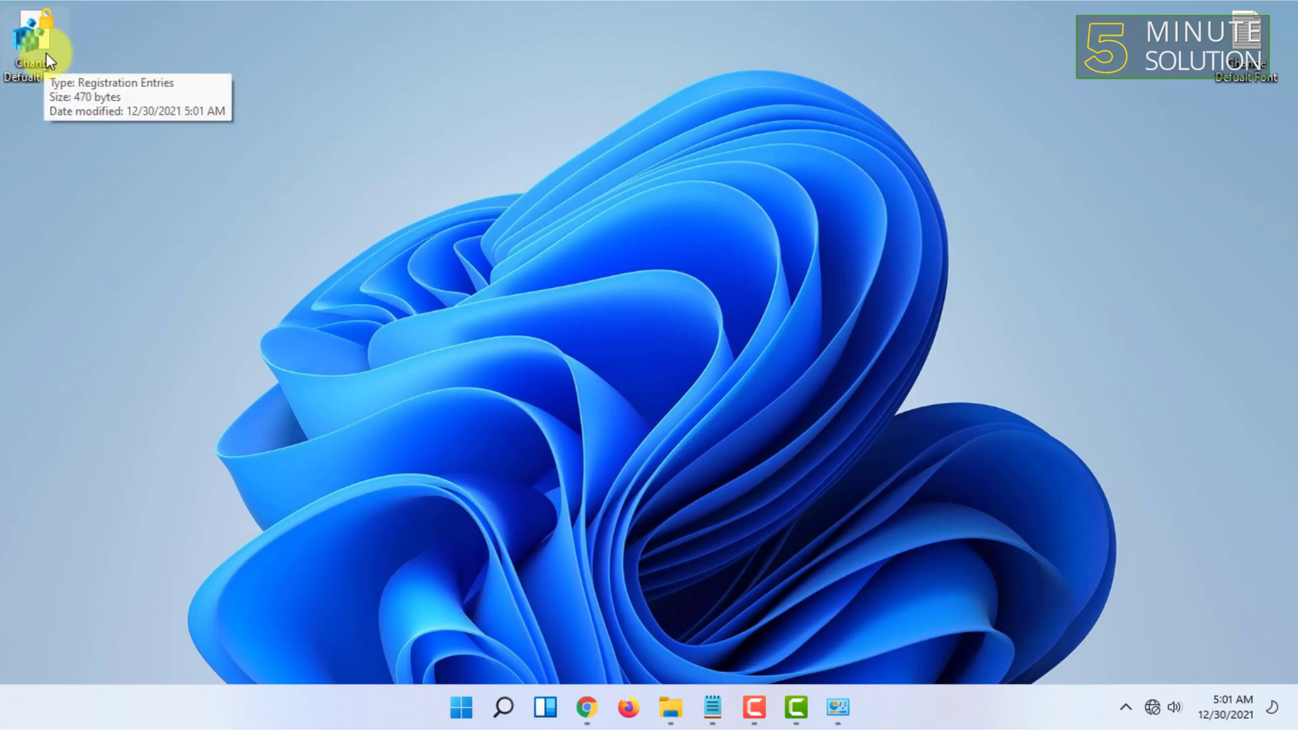
pyautogui.moveTo(309, 126)
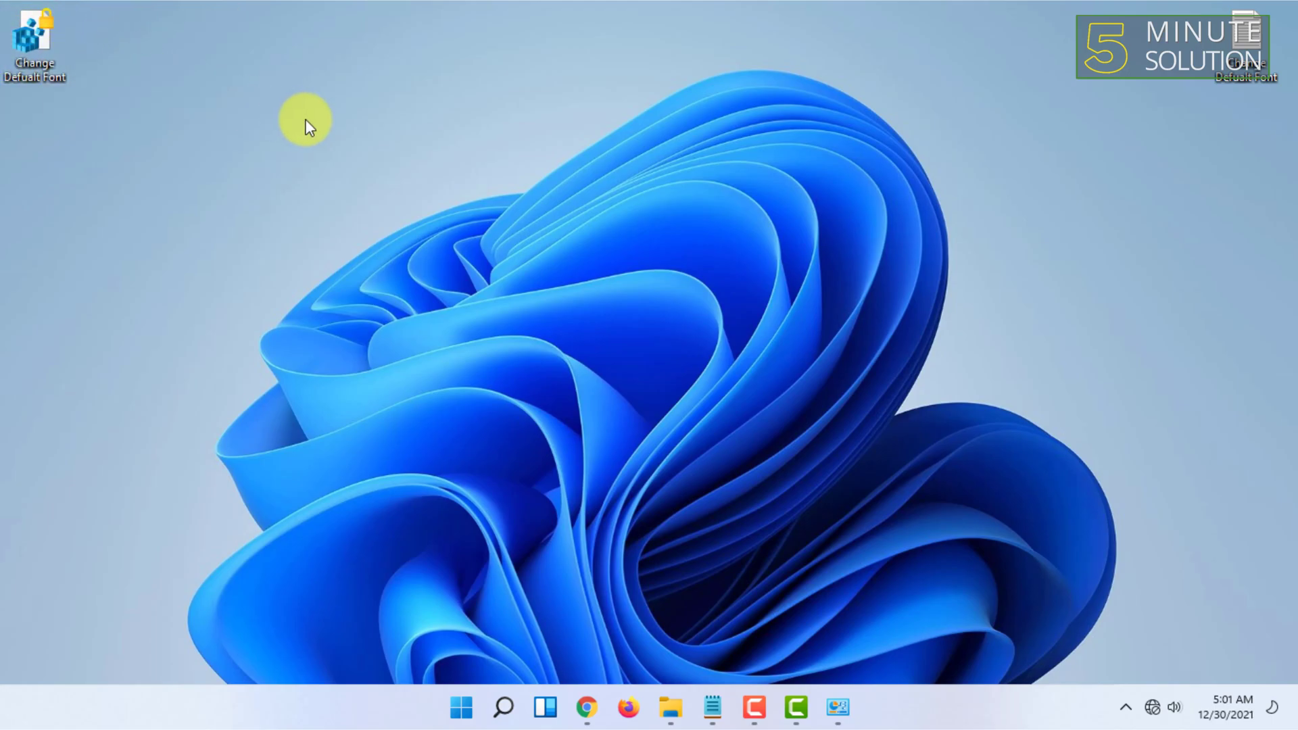
pyautogui.moveTo(562, 523)
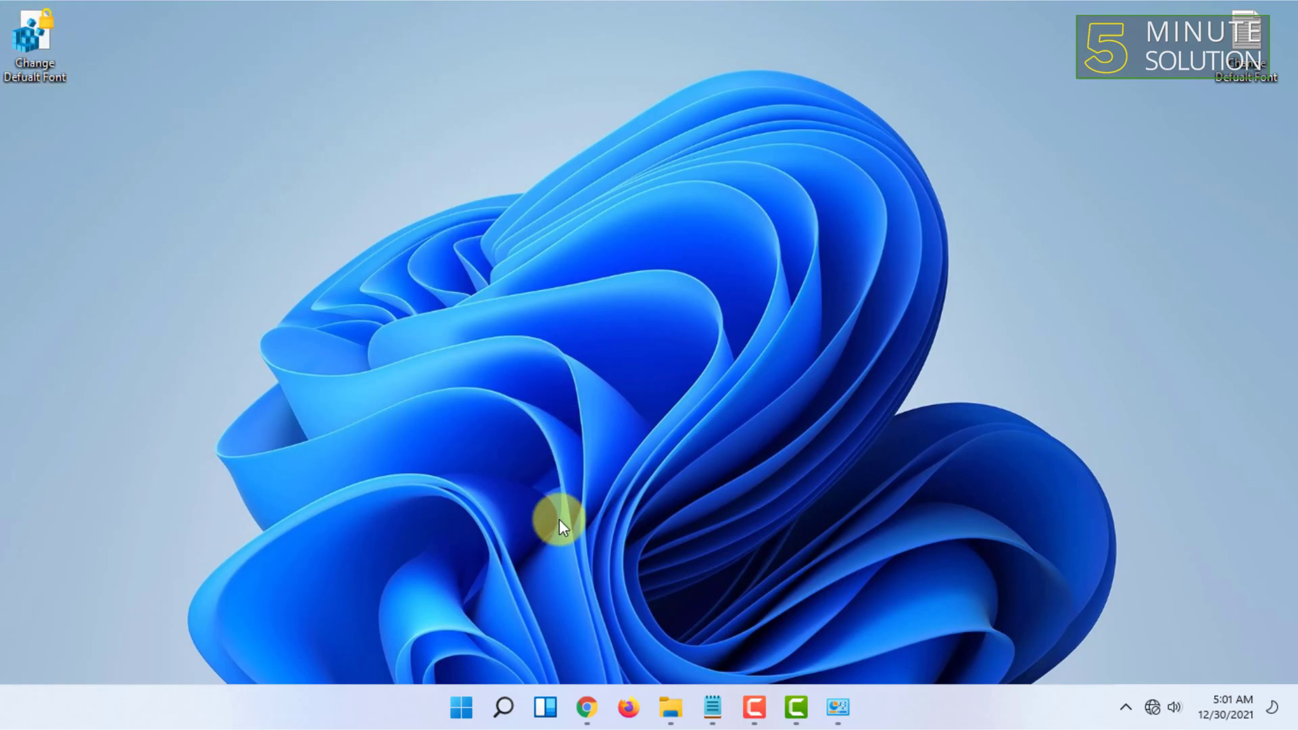
pyautogui.click(459, 708)
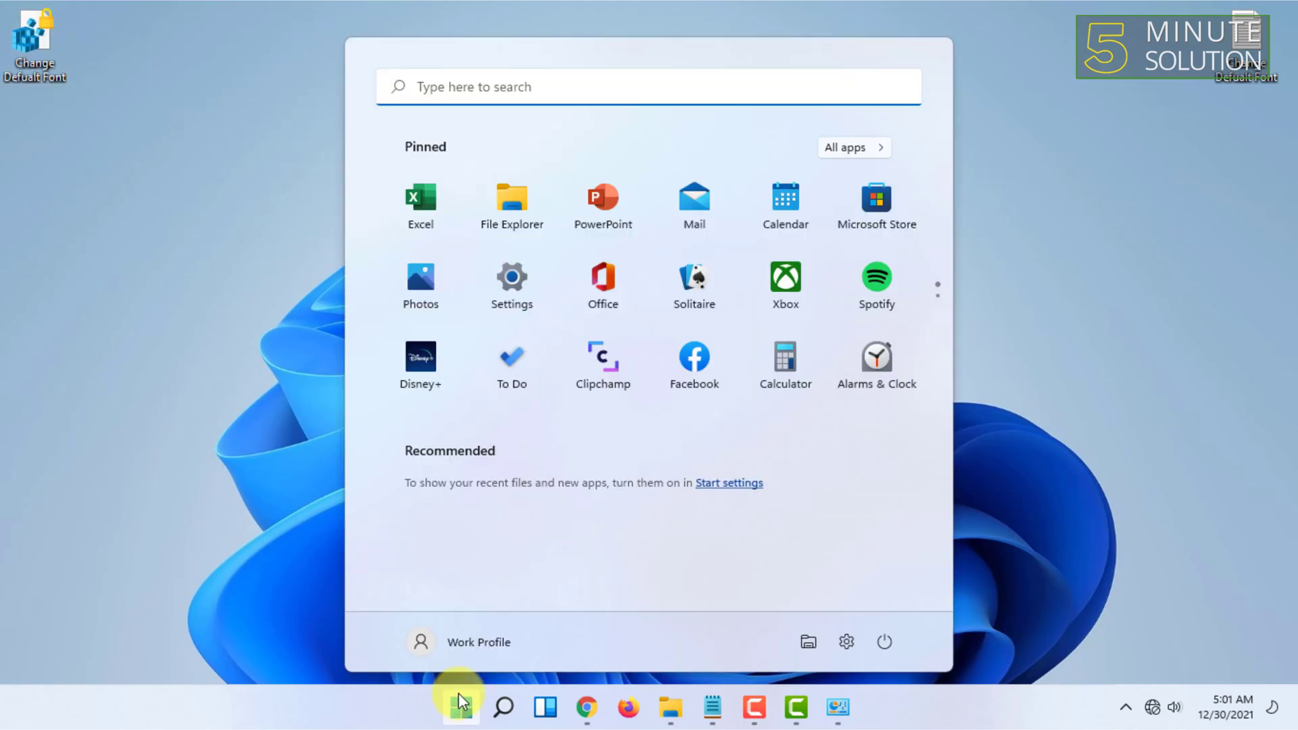
pyautogui.click(884, 641)
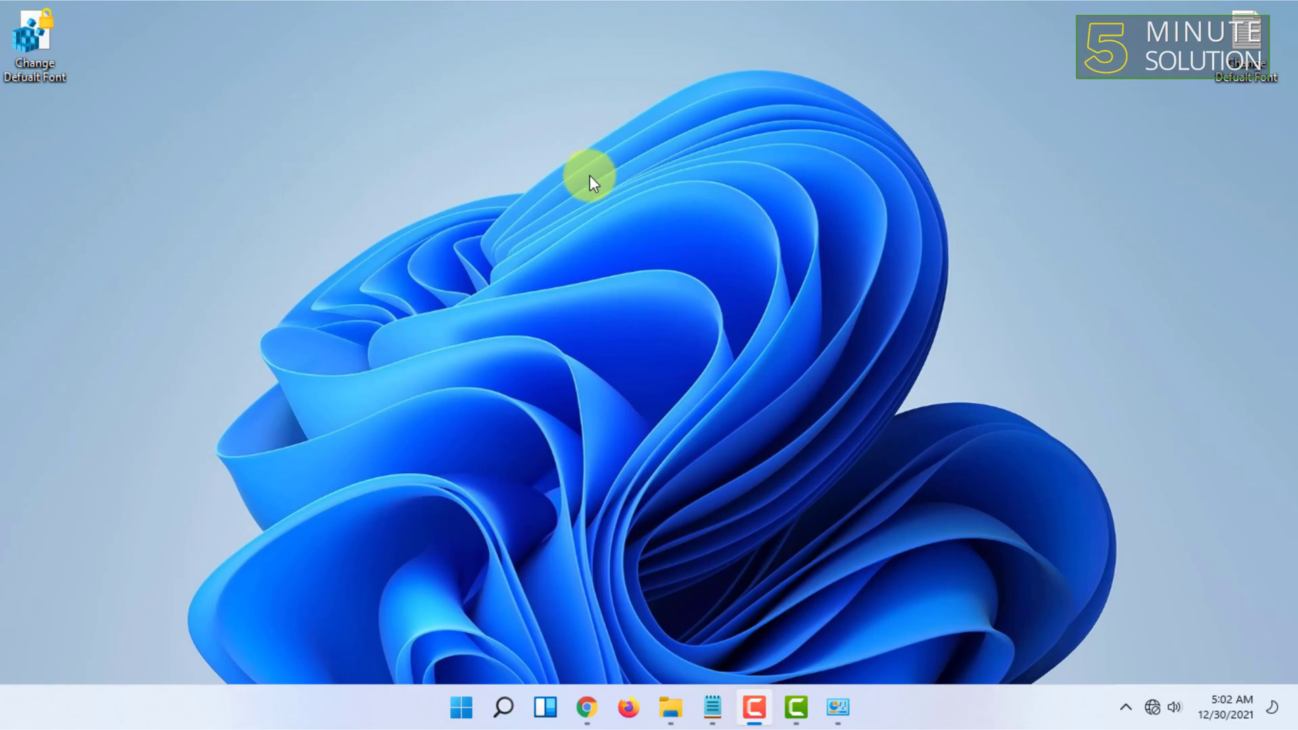
pyautogui.moveTo(858, 146)
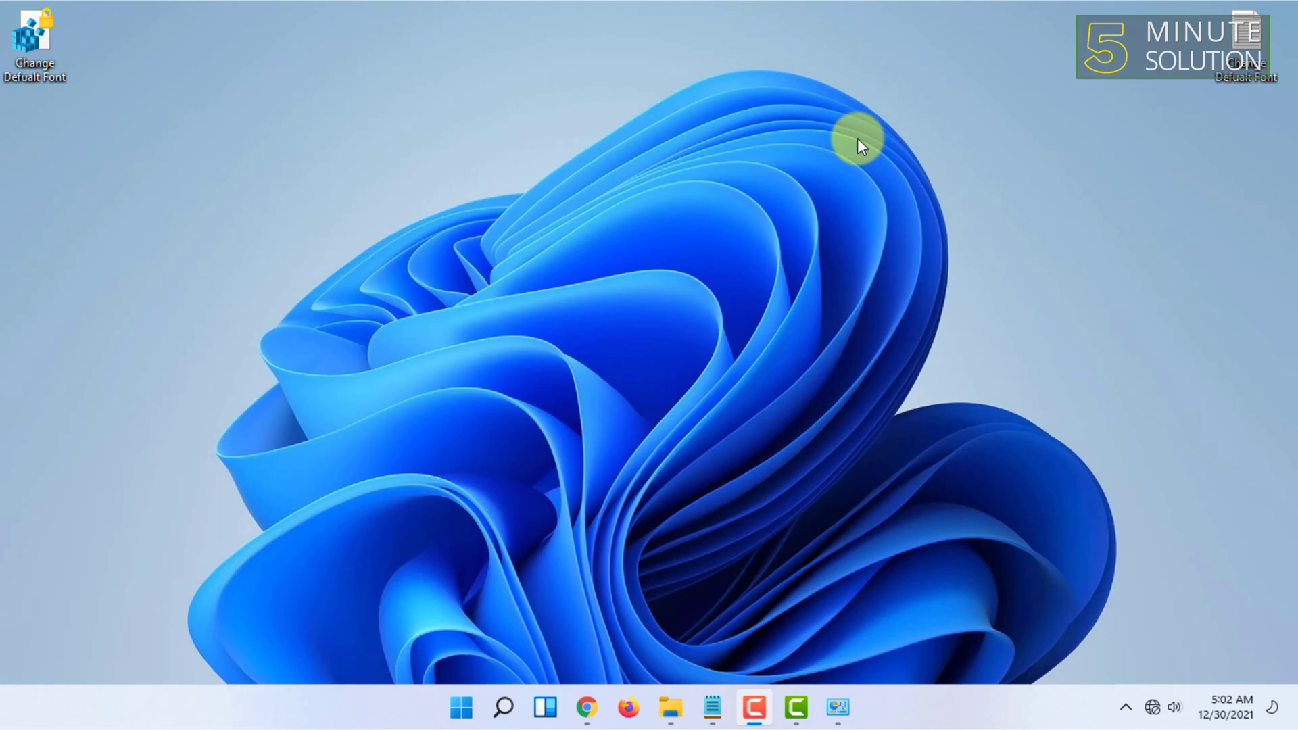
pyautogui.moveTo(606, 221)
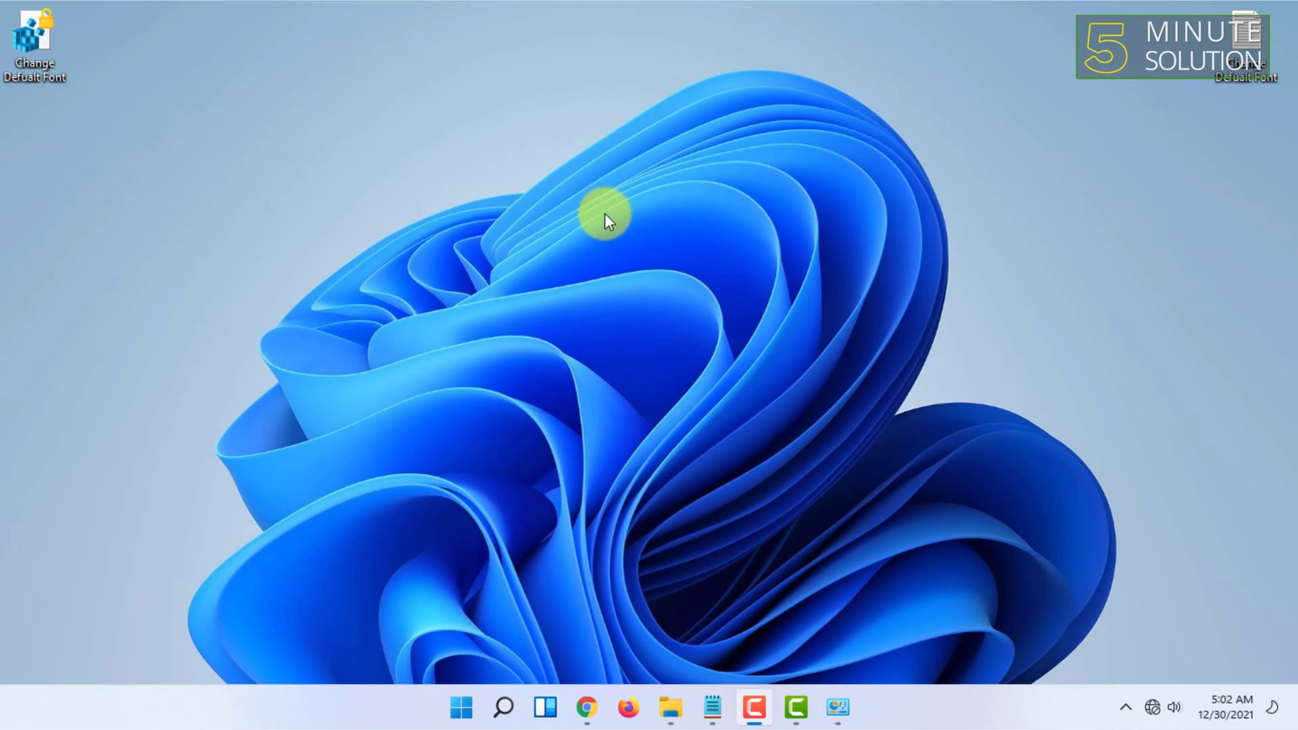
pyautogui.moveTo(507, 126)
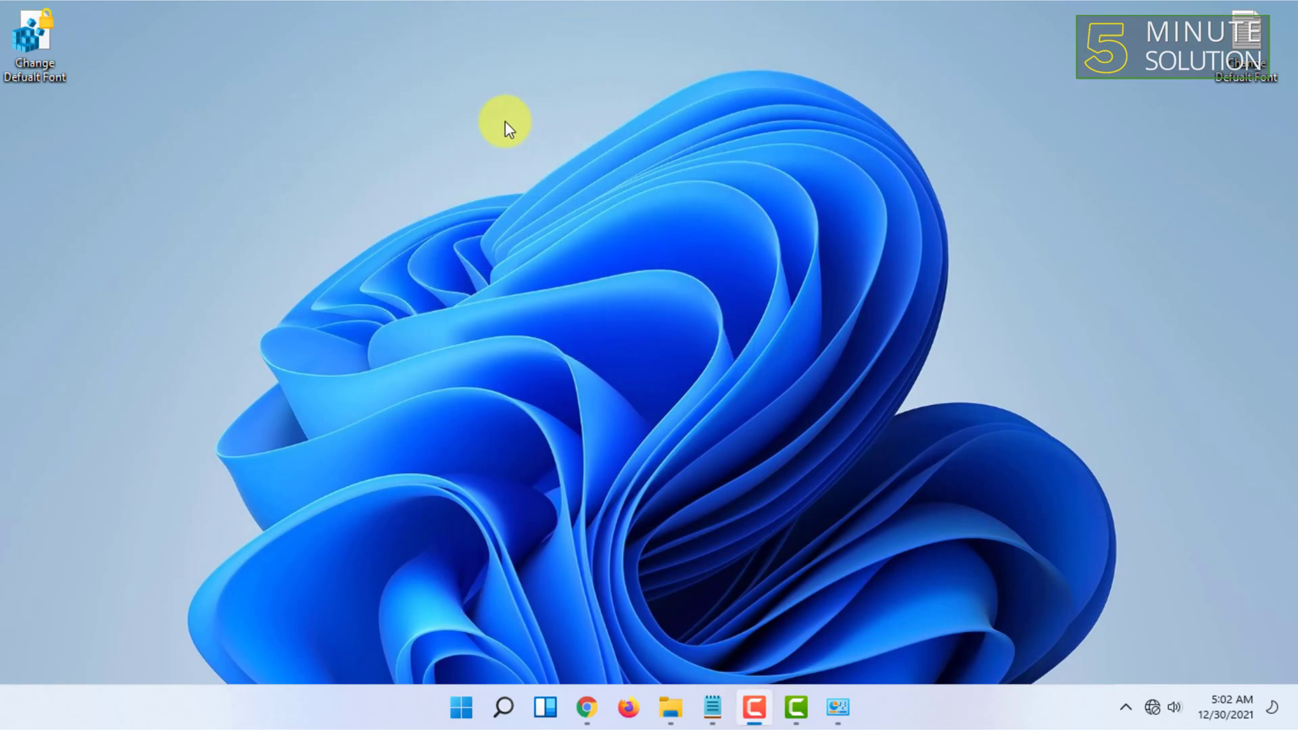
pyautogui.moveTo(968, 159)
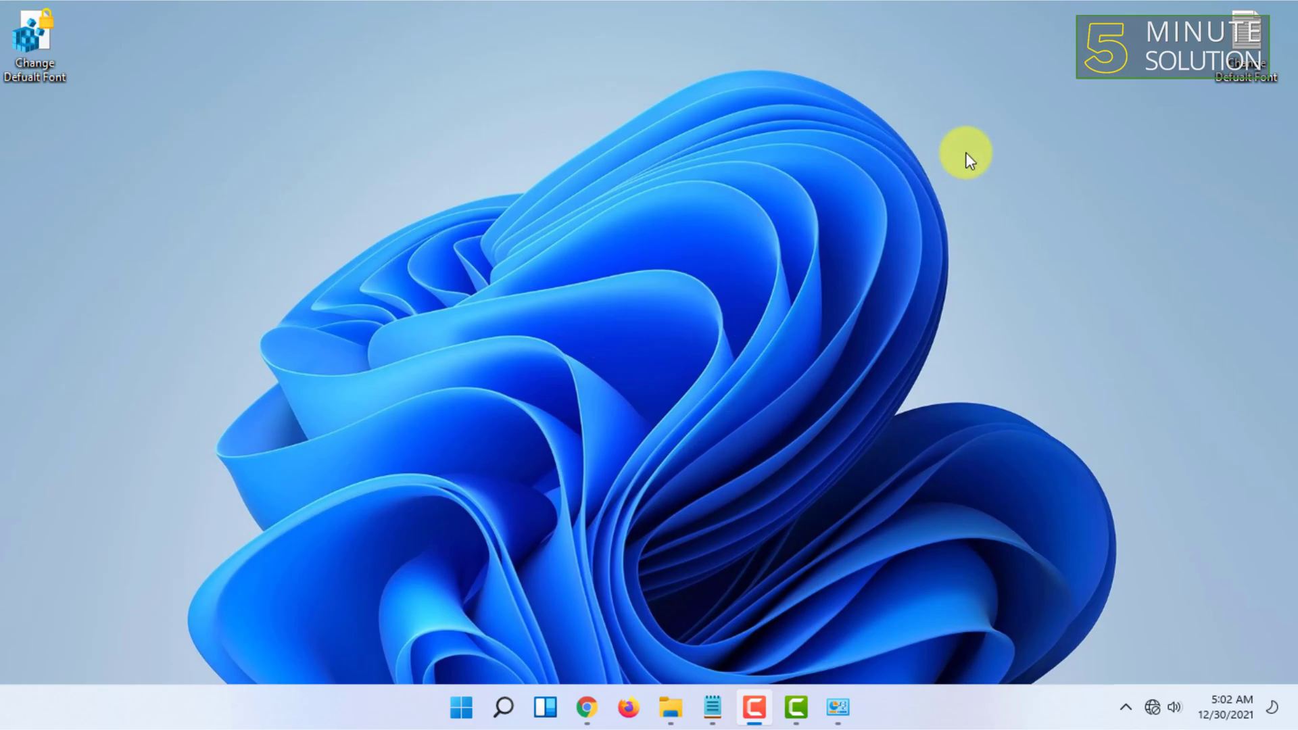
pyautogui.moveTo(727, 650)
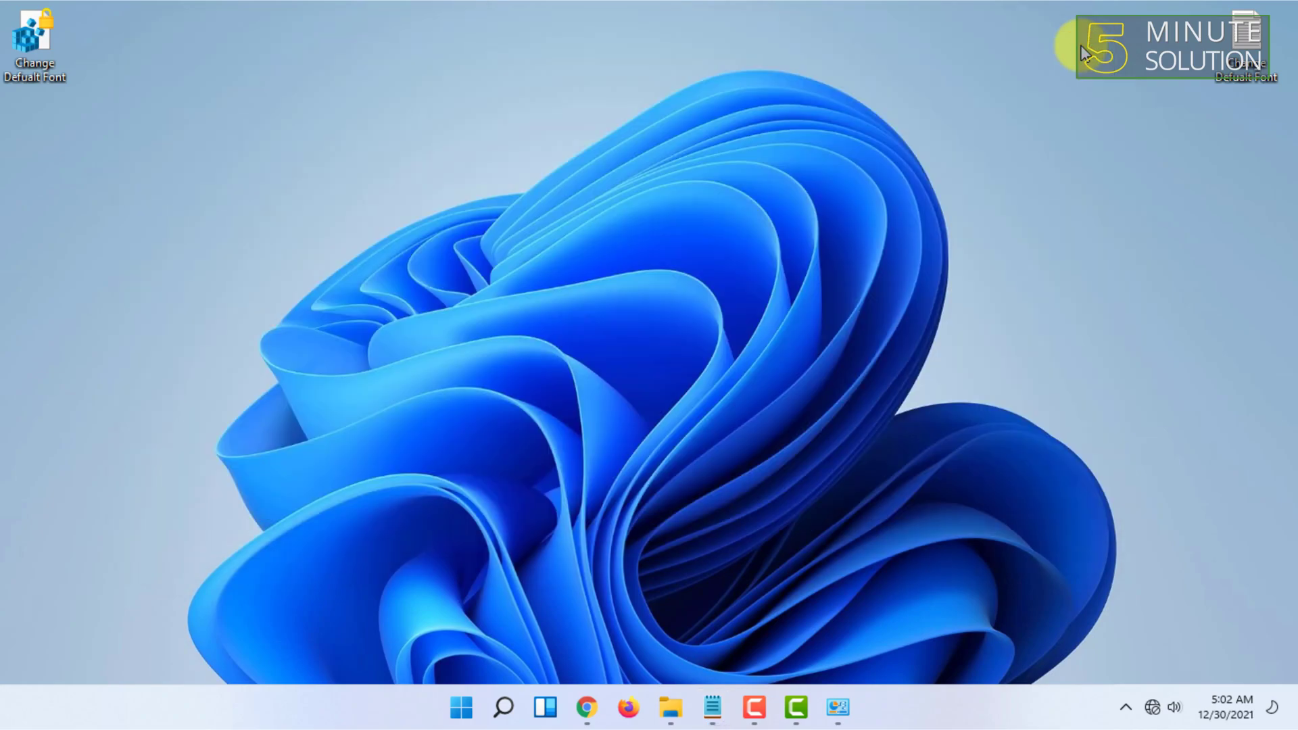
pyautogui.moveTo(702, 88)
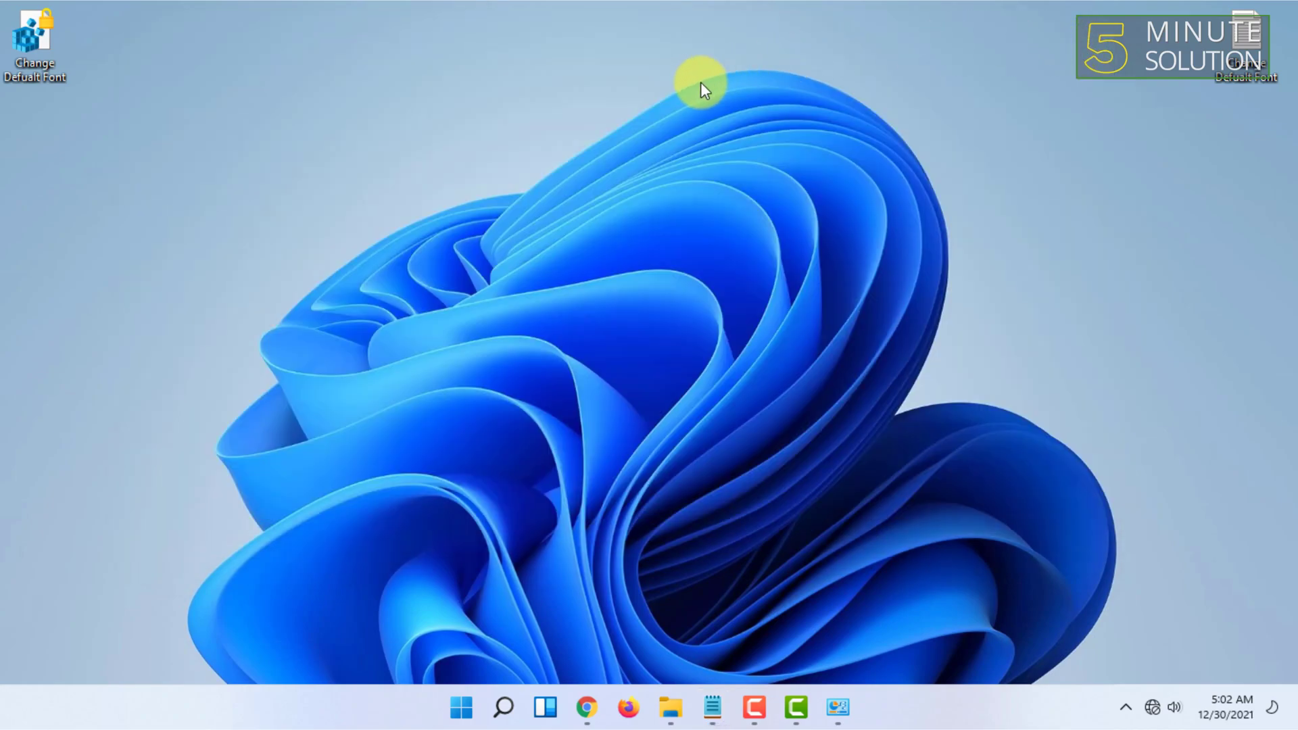
pyautogui.moveTo(758, 89)
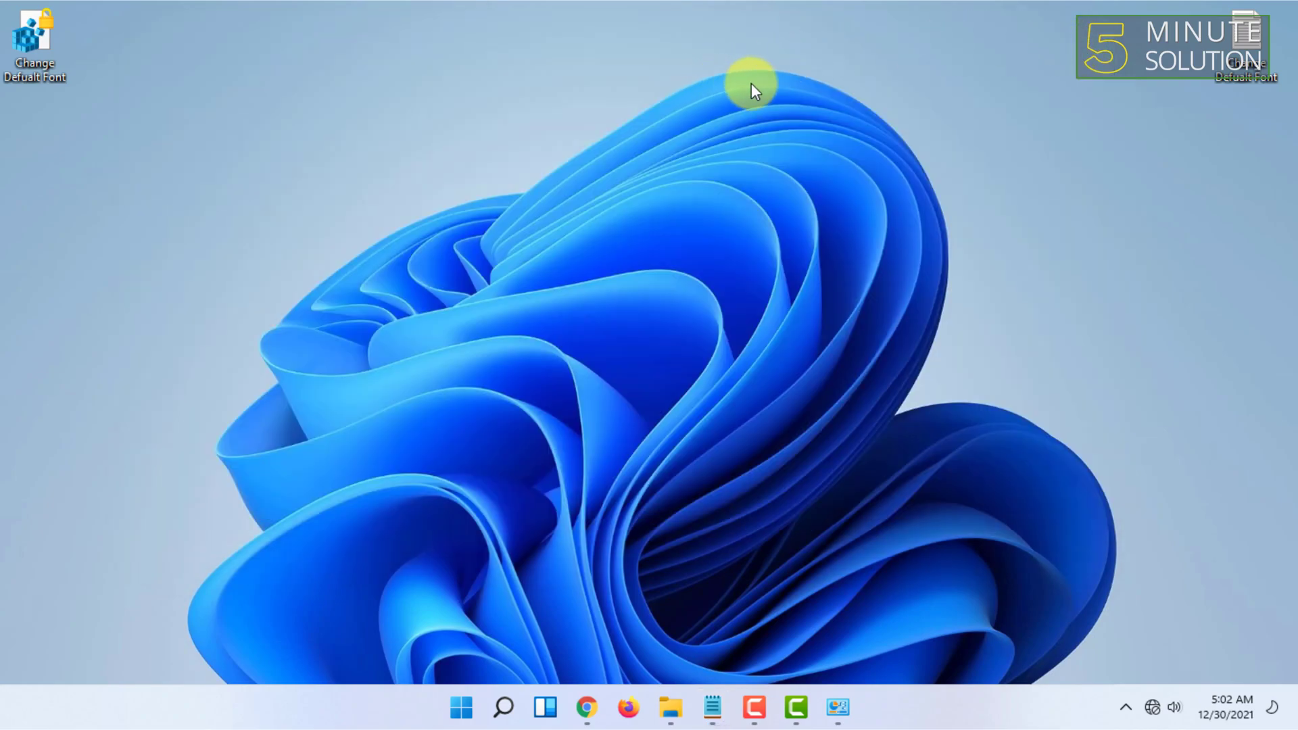
pyautogui.moveTo(782, 92)
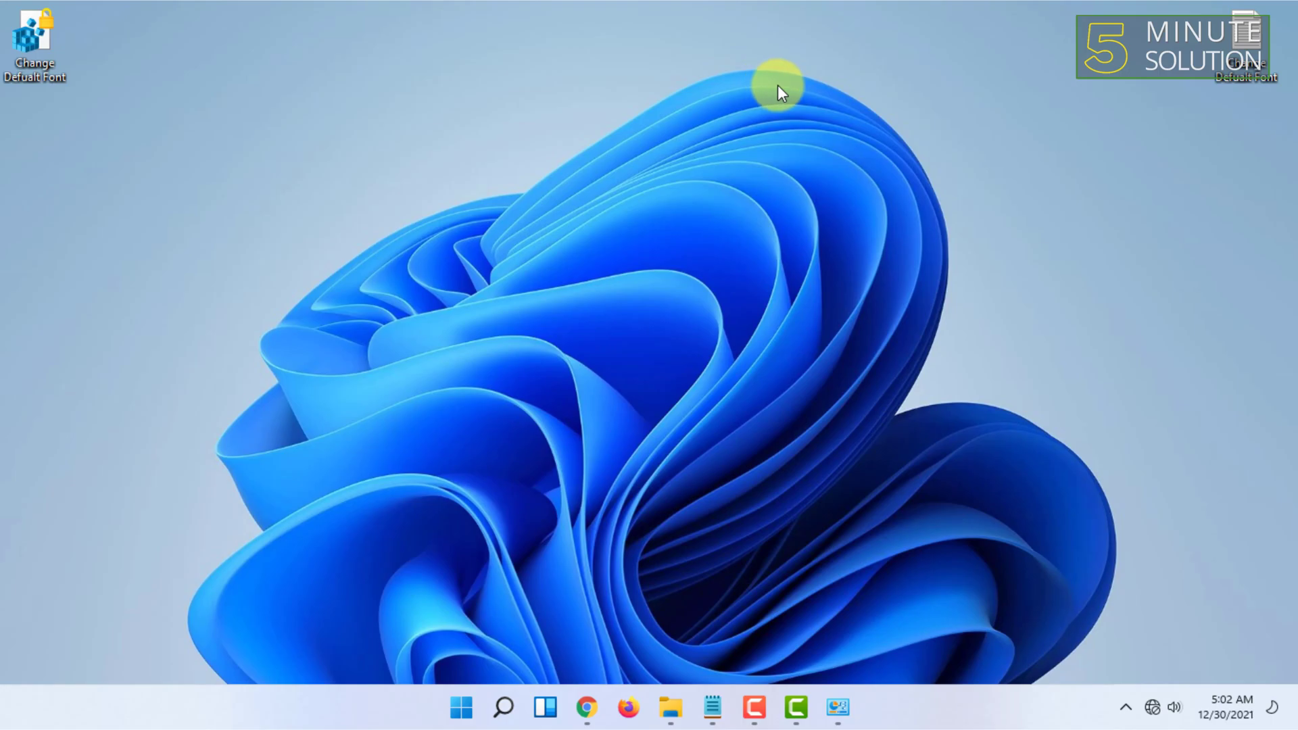
pyautogui.moveTo(842, 153)
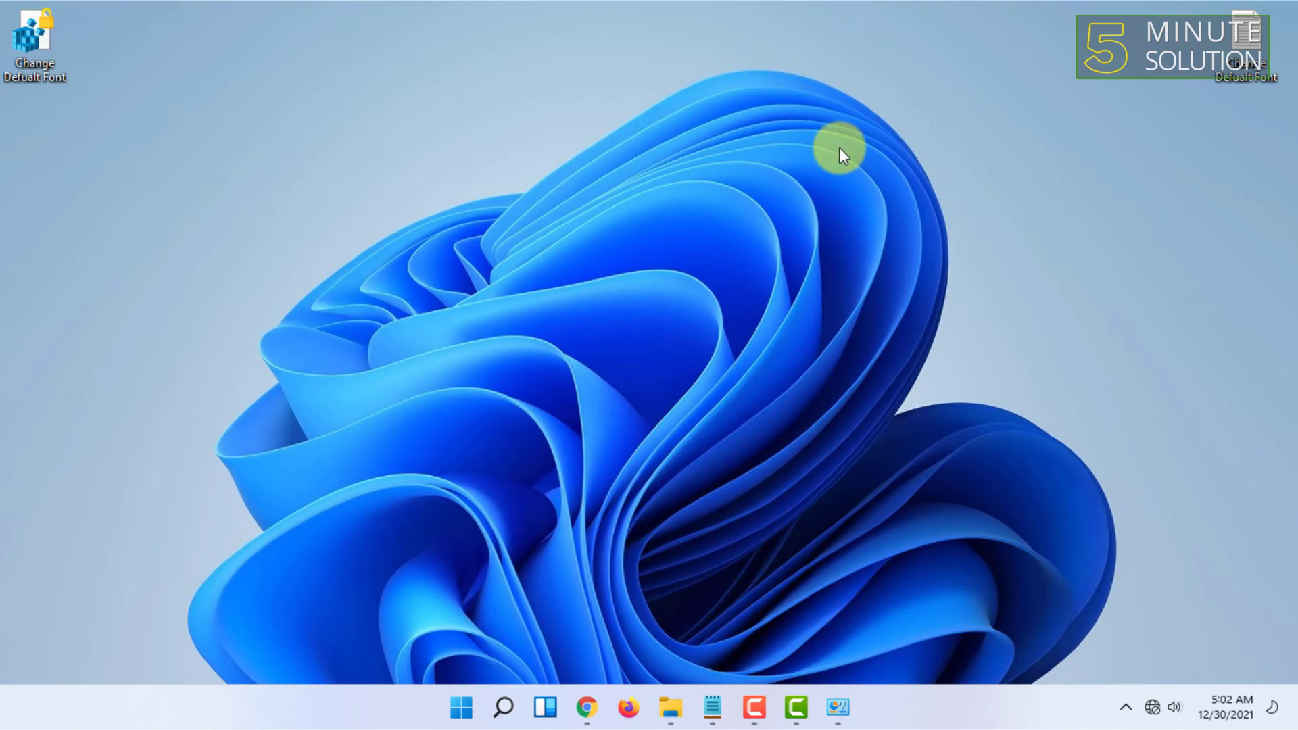